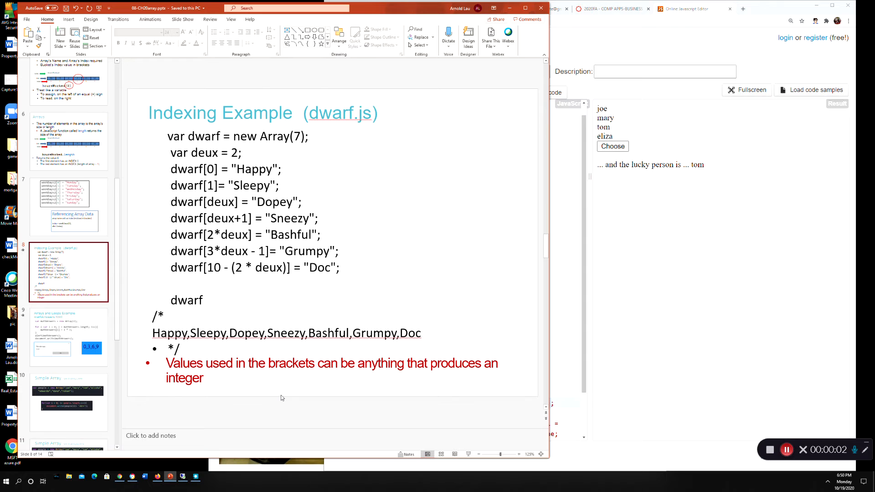
pyautogui.moveTo(262, 405)
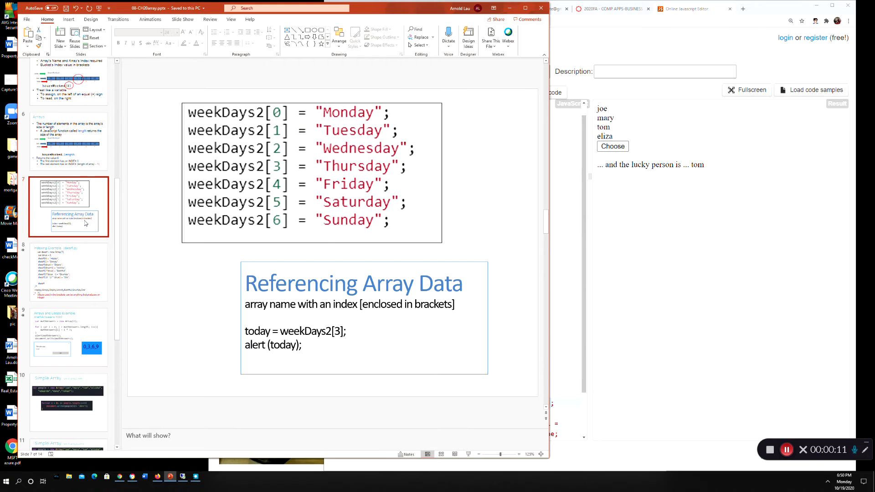
# Glance at the dwarf.js indexing slide, then return to the weekDays2 Referencing Array Data slide
pyautogui.click(68, 271)
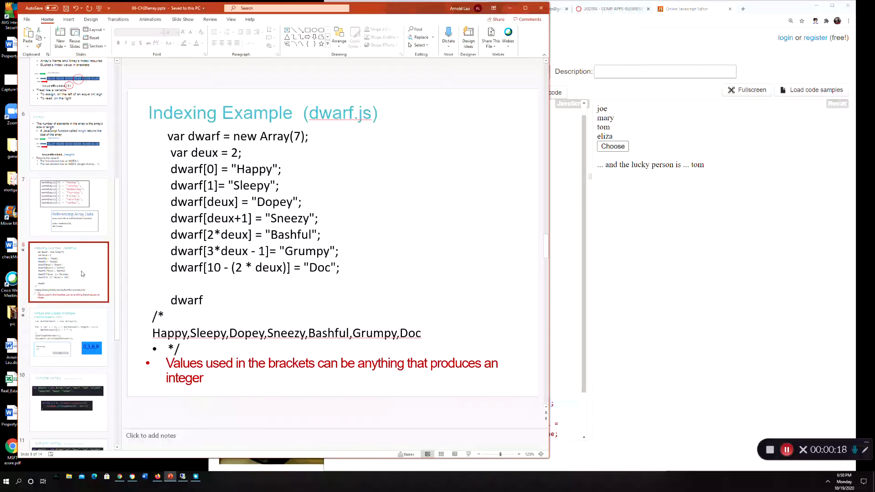
pyautogui.click(68, 205)
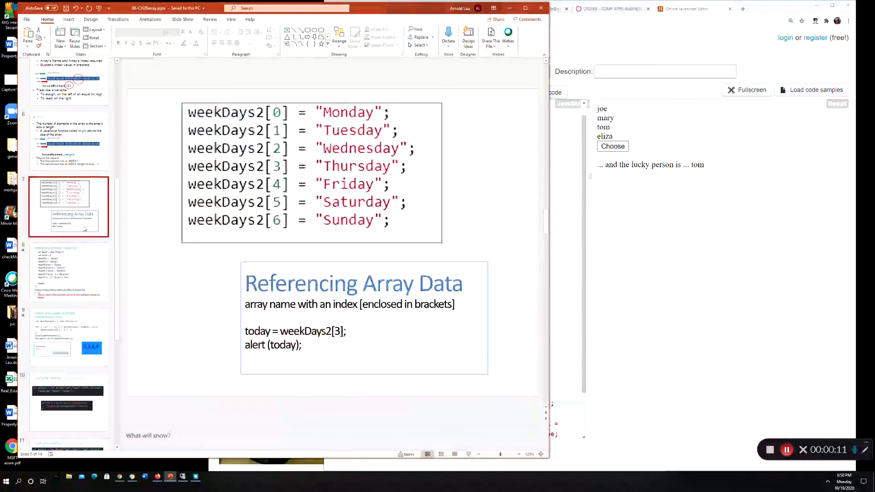
pyautogui.click(69, 273)
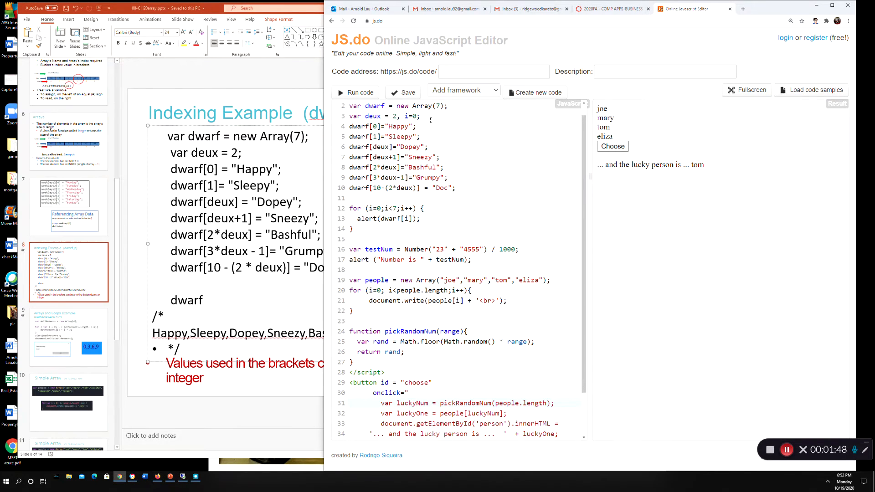
# Close the dwarf script with </script> right after its alert loop, dropping the code below
pyautogui.scroll(-3)
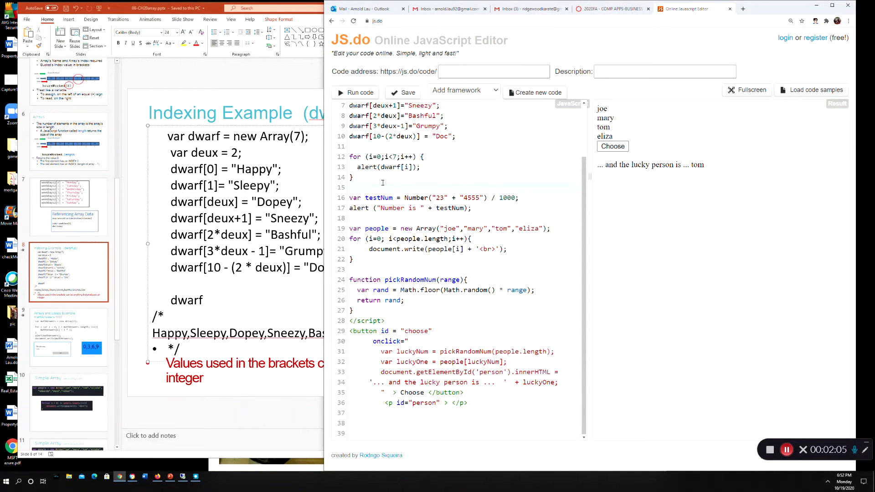
pyautogui.write('</s')
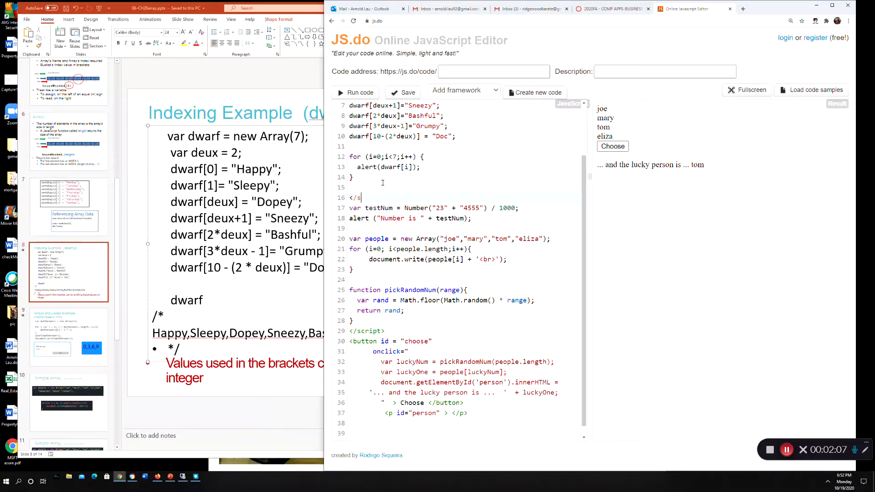
pyautogui.write('cript>')
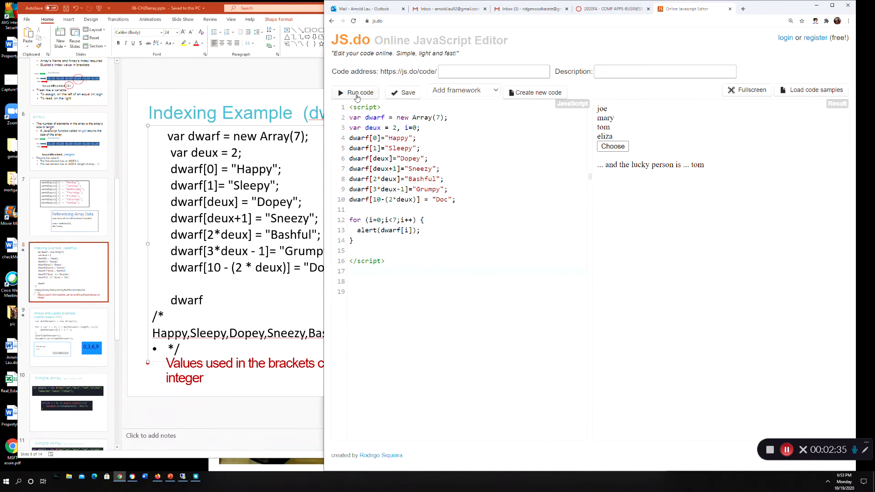
# Run the dwarf array code and dismiss each dwarf-name alert in turn
pyautogui.click(355, 92)
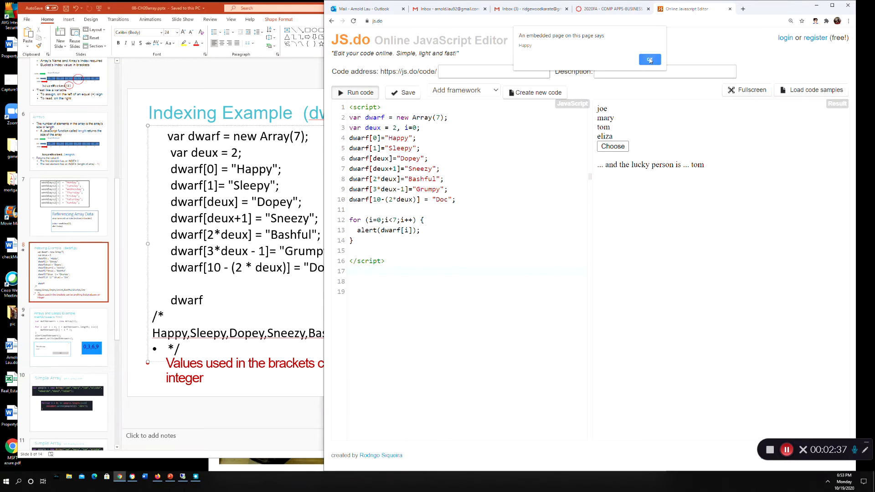
pyautogui.click(650, 60)
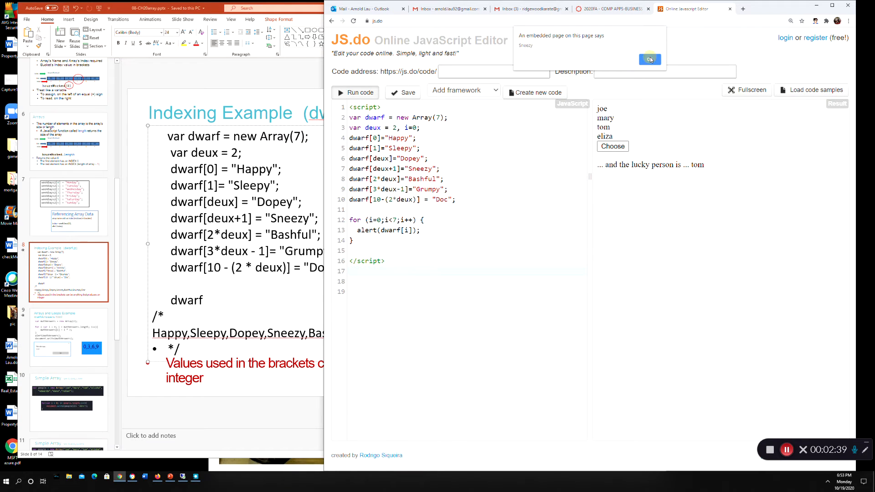
pyautogui.click(649, 60)
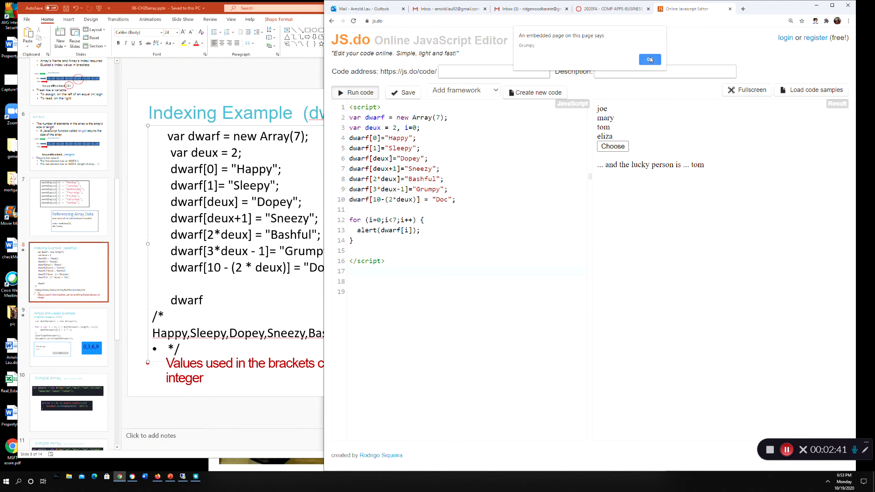
pyautogui.click(649, 60)
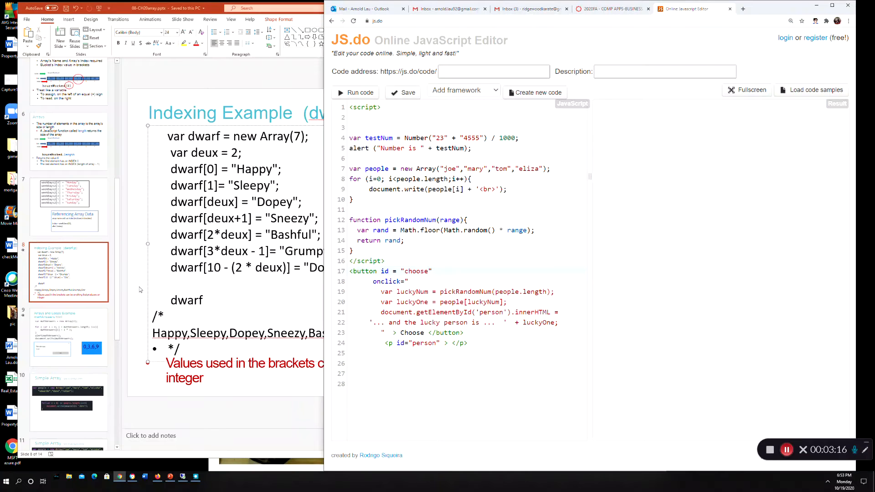
# Restore the testNum, people array, pickRandomNum function and Choose button code in the editor
pyautogui.click(473, 147)
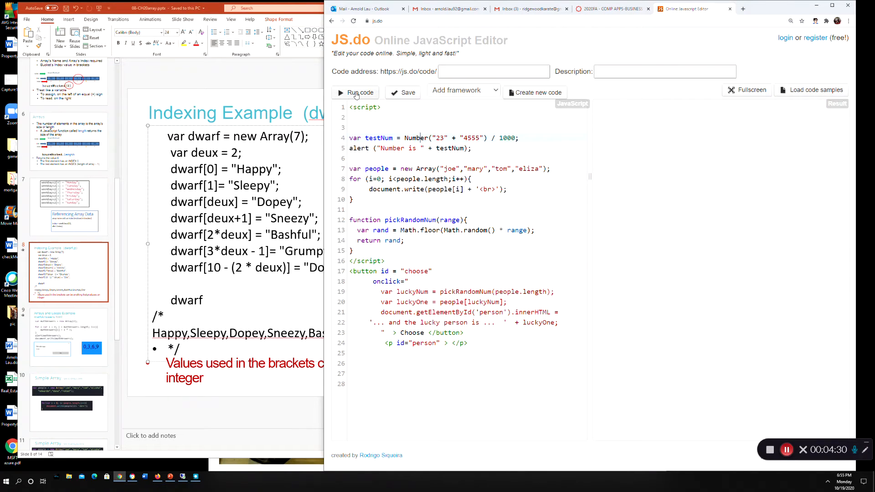
# Run the code, dismiss the 'Number is 234.555' alert, and view joe, mary, tom, eliza
pyautogui.click(360, 92)
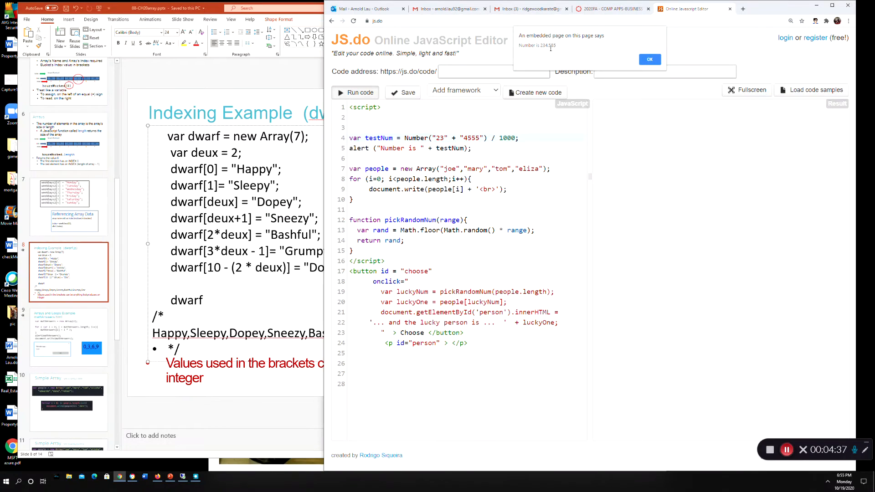
pyautogui.moveTo(460, 144)
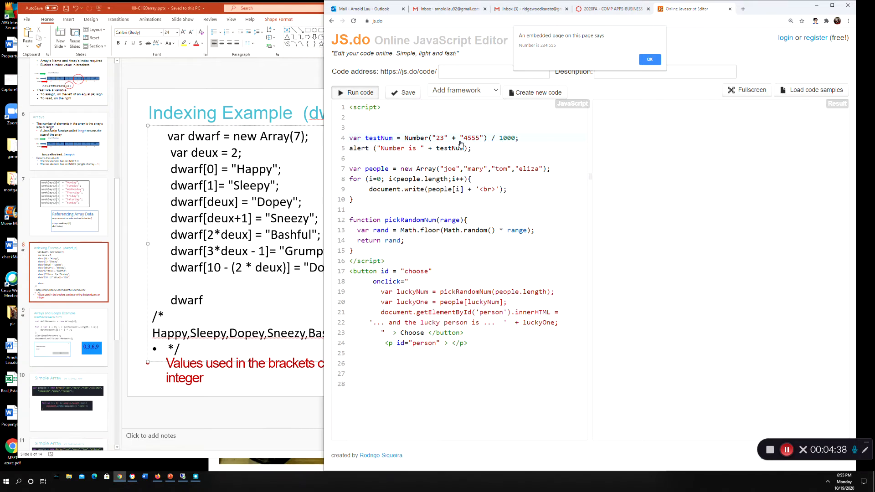
pyautogui.moveTo(441, 144)
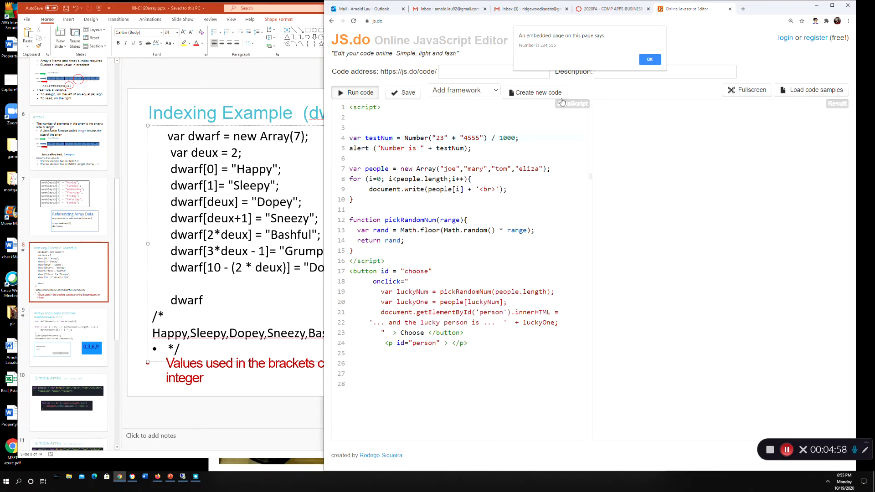
pyautogui.click(649, 60)
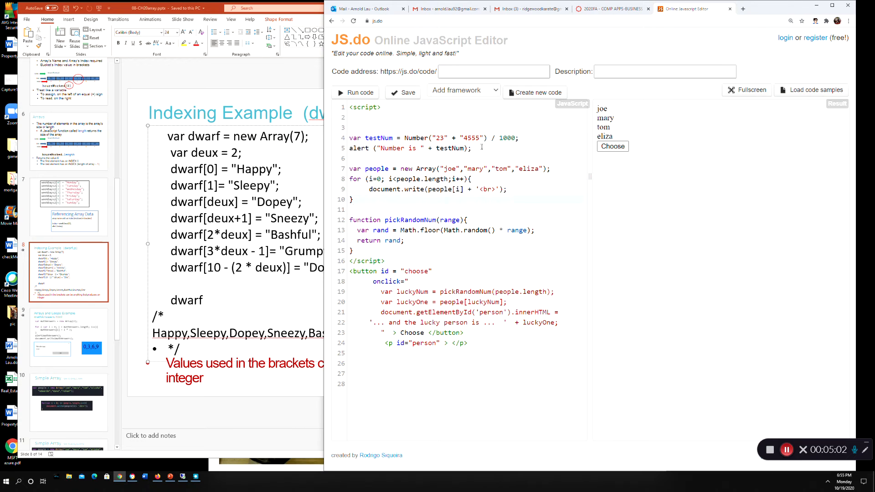
pyautogui.moveTo(348, 138); pyautogui.dragTo(472, 149)
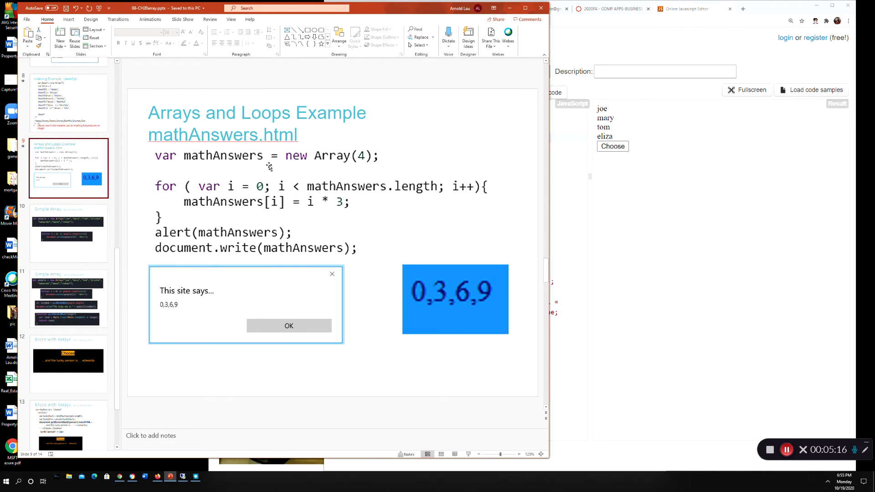
pyautogui.moveTo(251, 160)
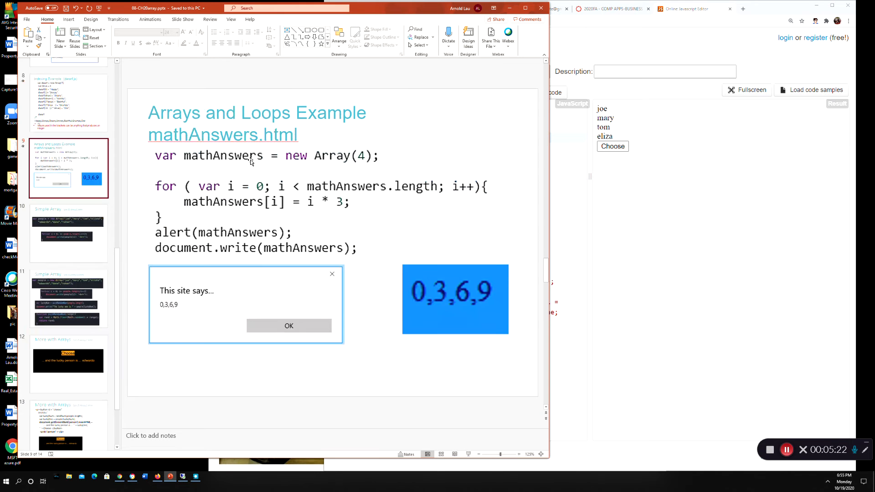
pyautogui.moveTo(284, 158)
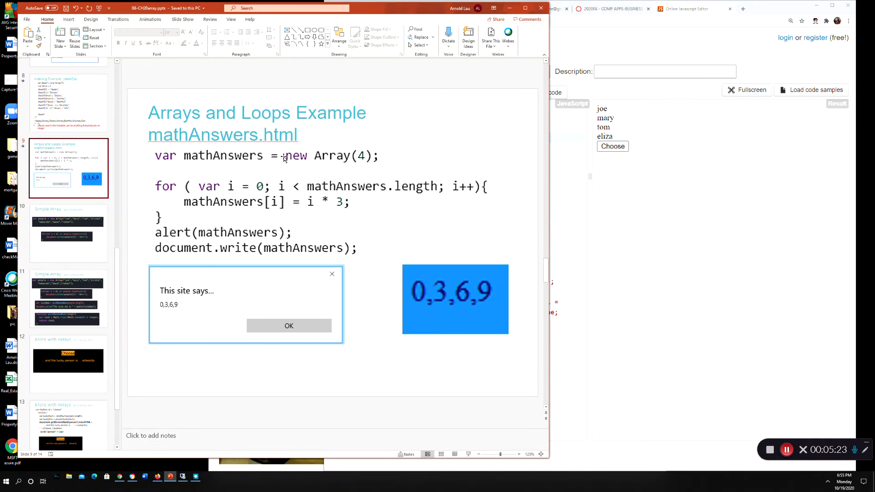
pyautogui.moveTo(239, 170)
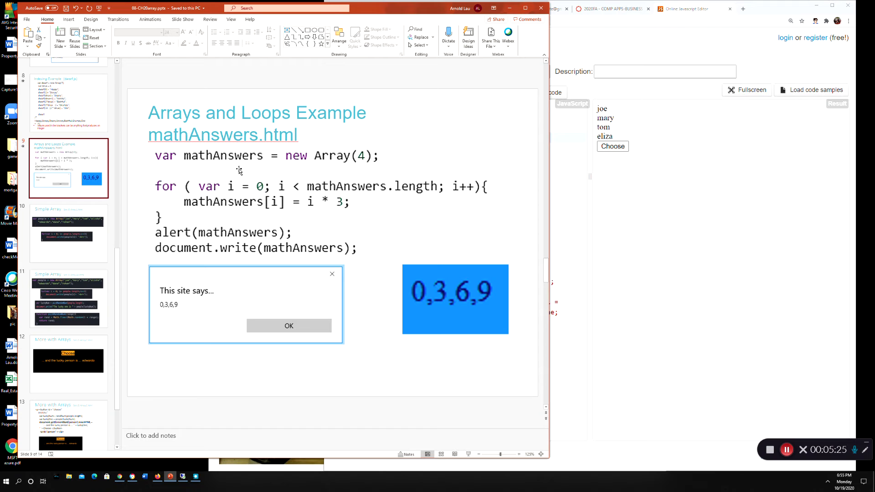
pyautogui.moveTo(187, 162)
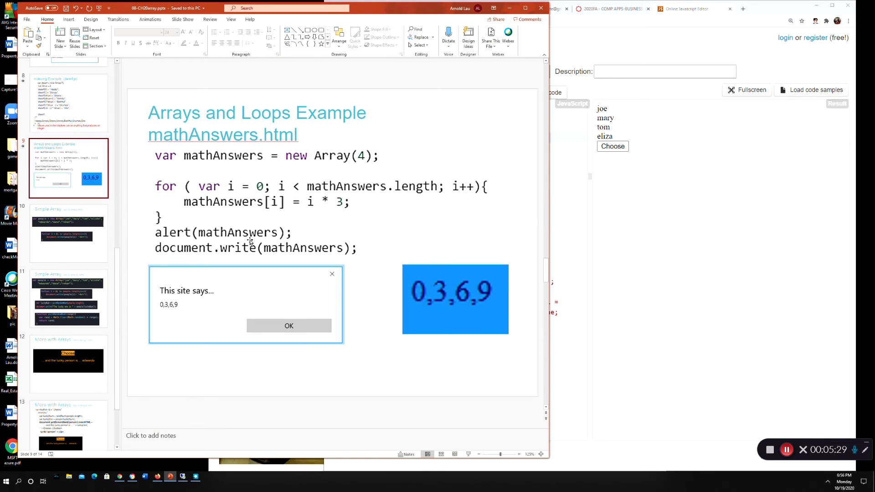
pyautogui.moveTo(208, 159)
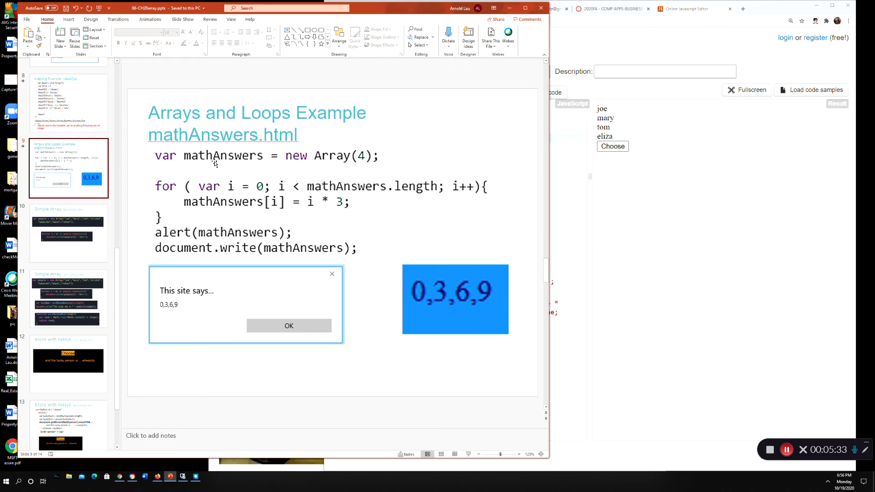
pyautogui.moveTo(216, 164)
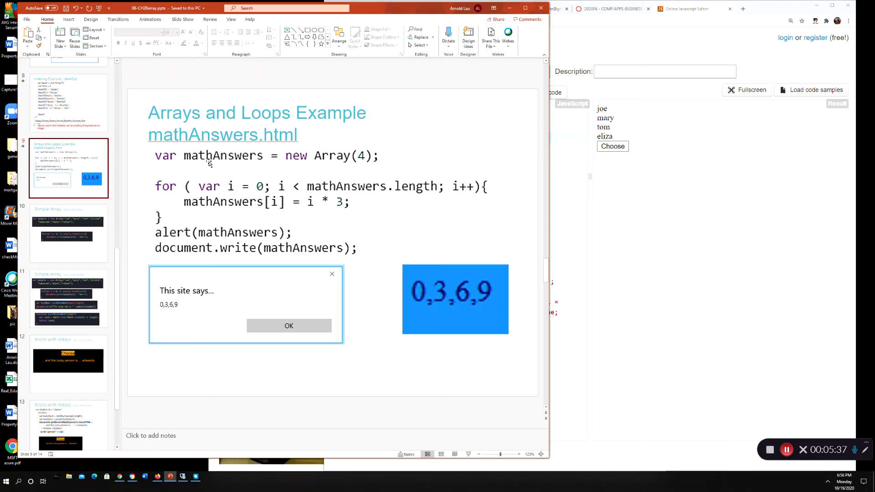
pyautogui.moveTo(218, 170)
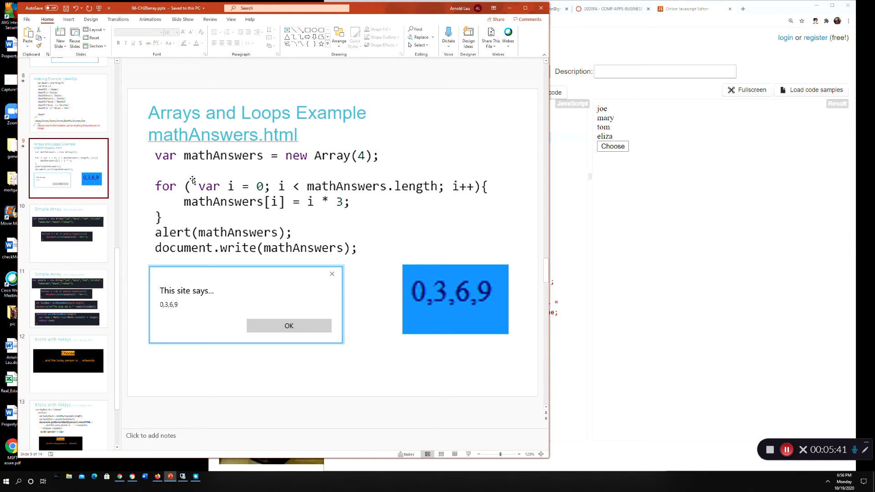
pyautogui.moveTo(202, 170)
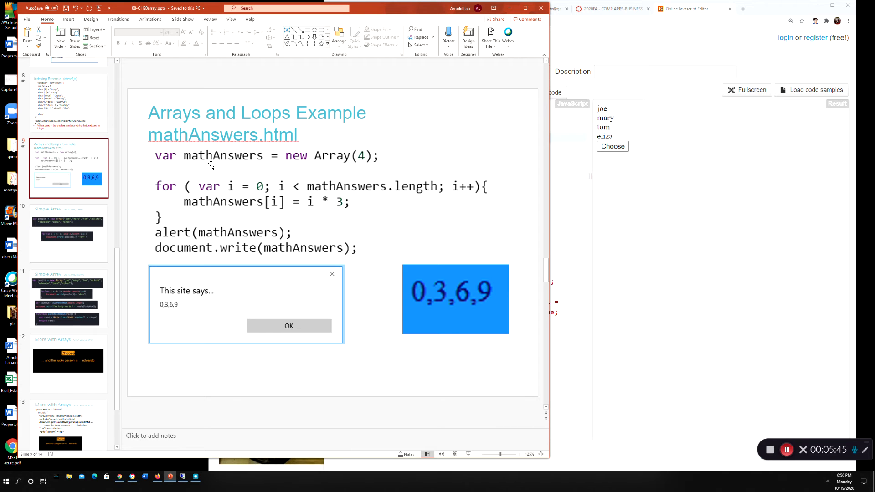
pyautogui.moveTo(215, 171)
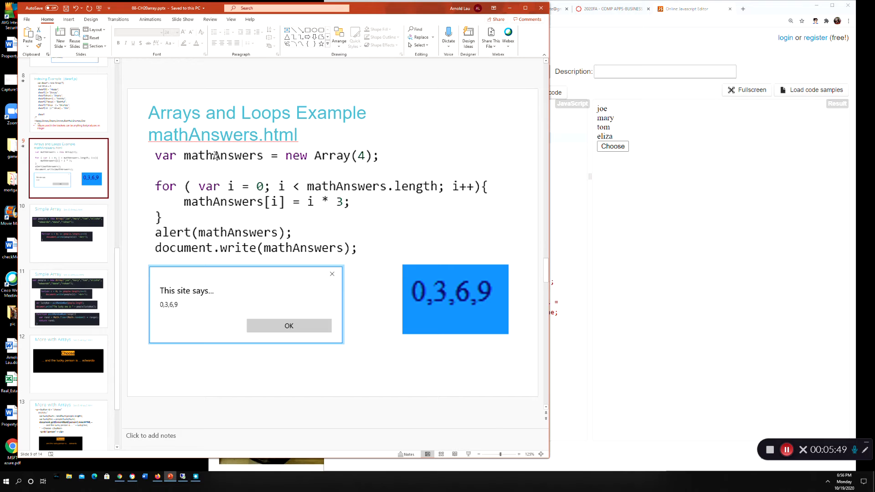
pyautogui.moveTo(219, 160)
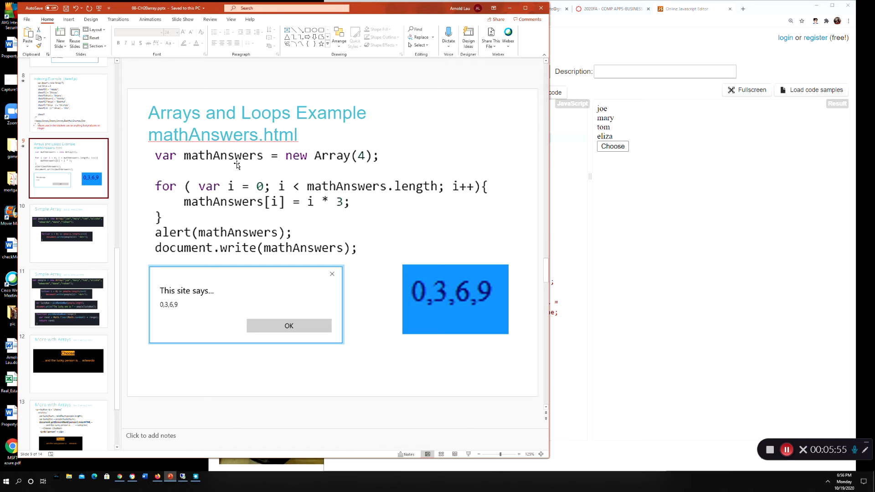
pyautogui.moveTo(216, 176)
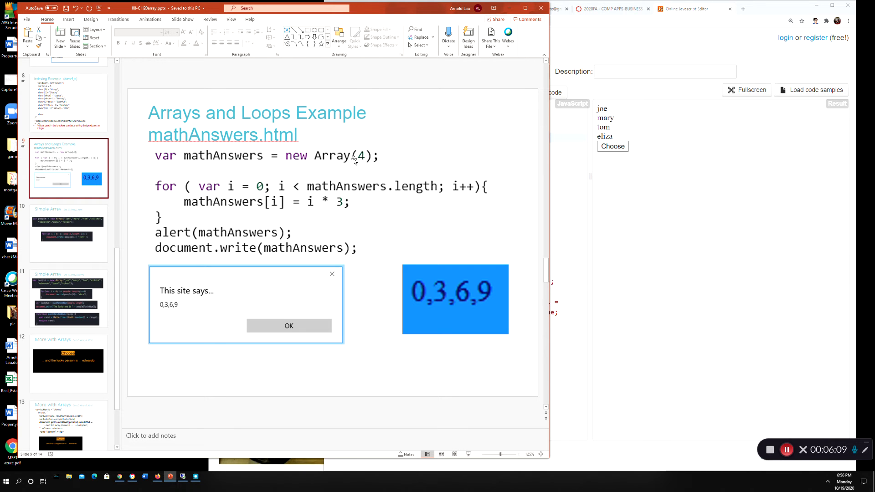
pyautogui.moveTo(182, 189)
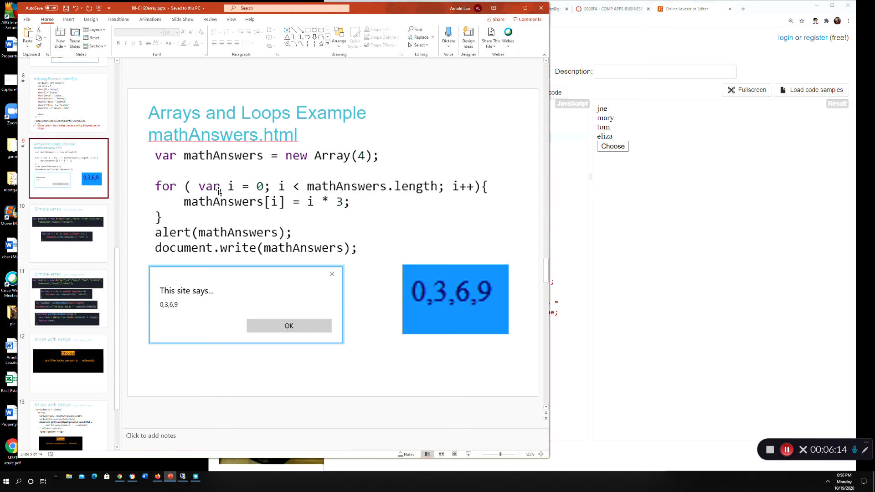
pyautogui.moveTo(256, 186)
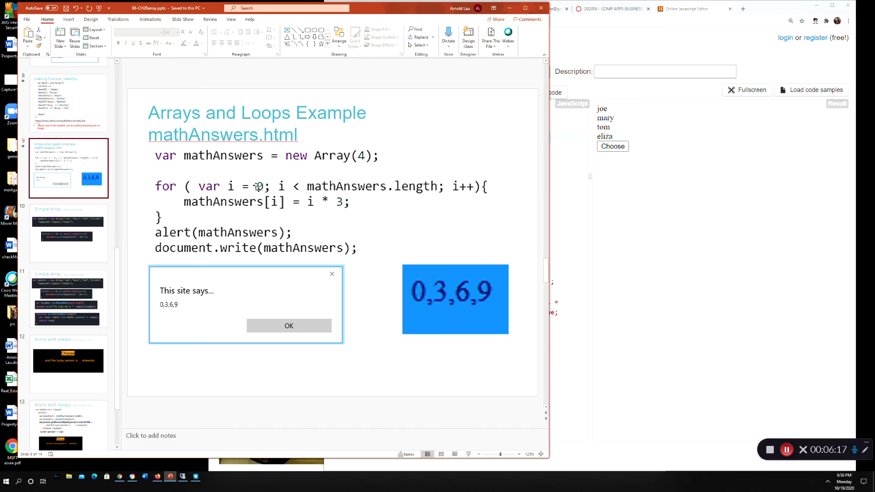
pyautogui.moveTo(400, 181)
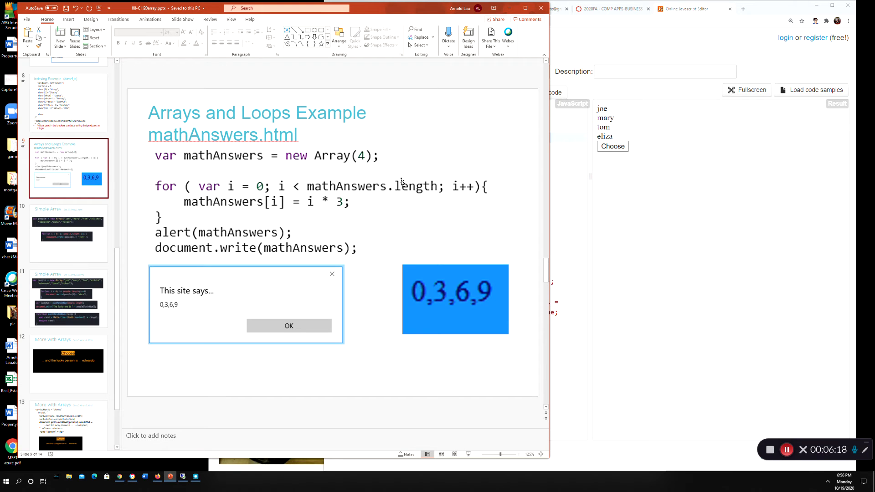
pyautogui.moveTo(439, 195)
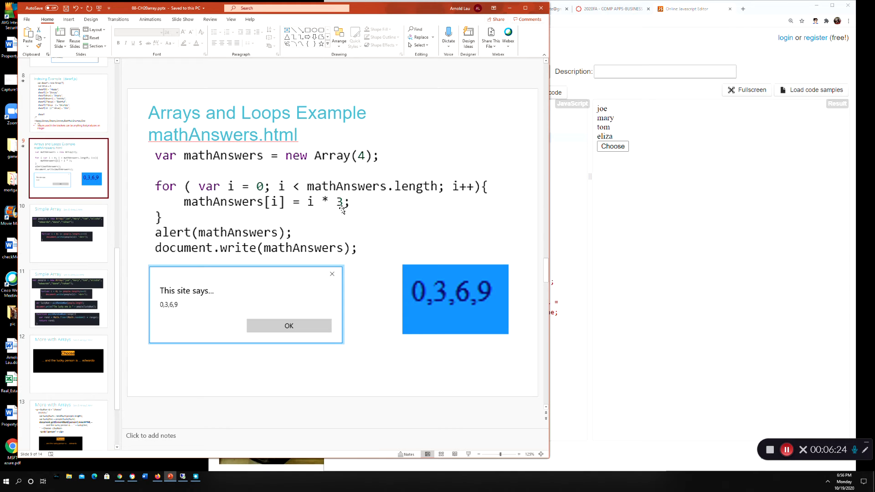
pyautogui.moveTo(211, 187)
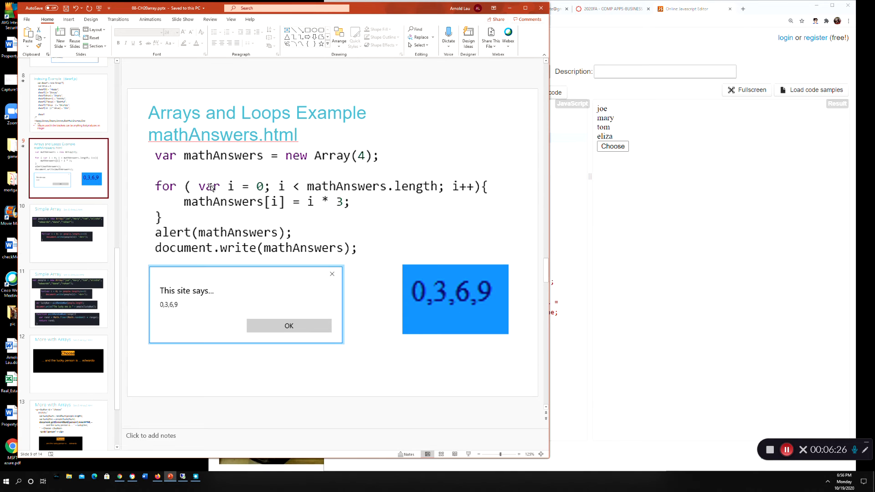
pyautogui.moveTo(311, 202)
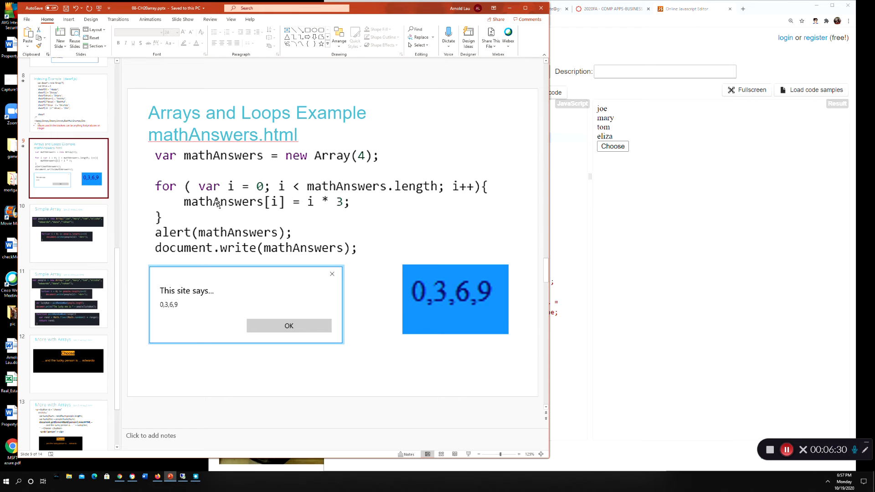
pyautogui.moveTo(320, 208)
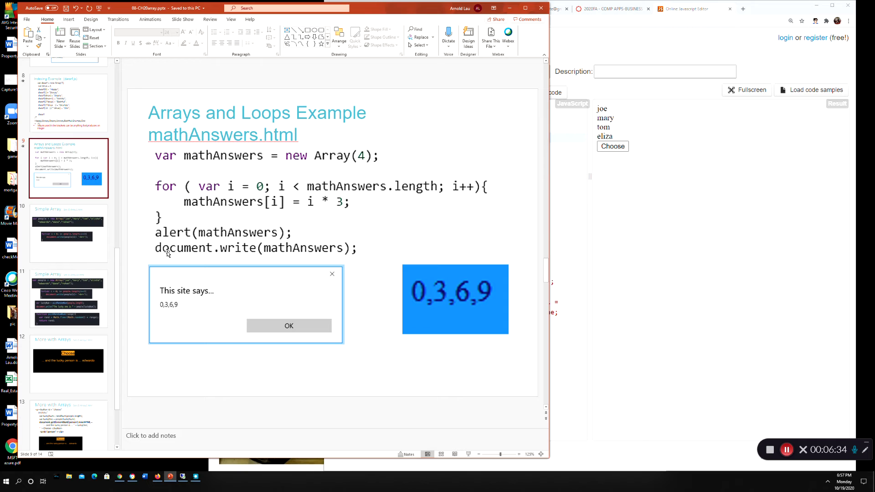
pyautogui.moveTo(229, 247)
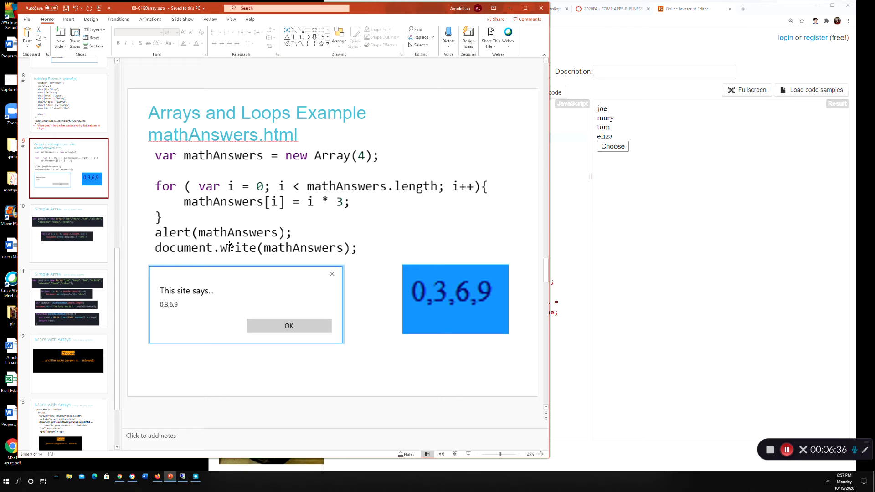
pyautogui.moveTo(211, 257)
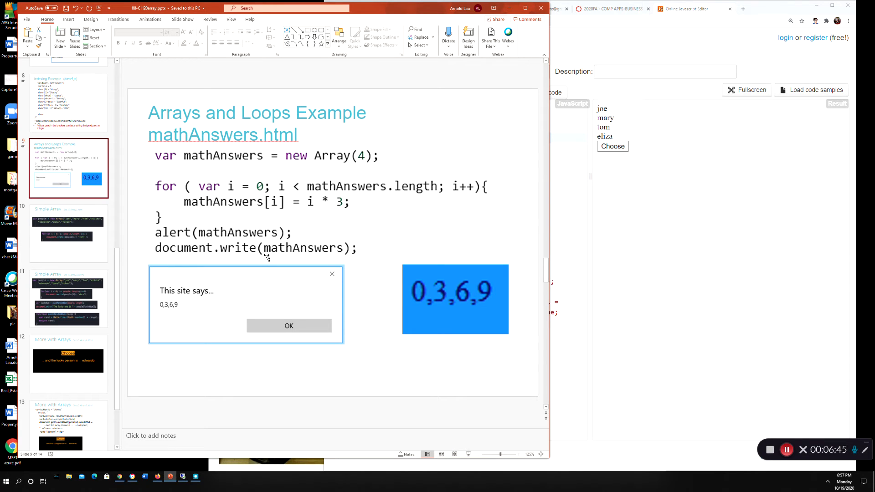
pyautogui.click(224, 231)
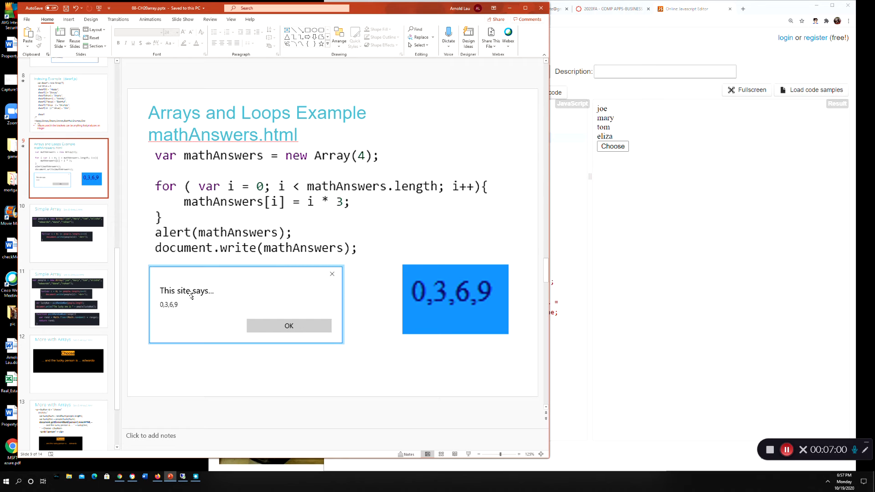
pyautogui.moveTo(400, 259)
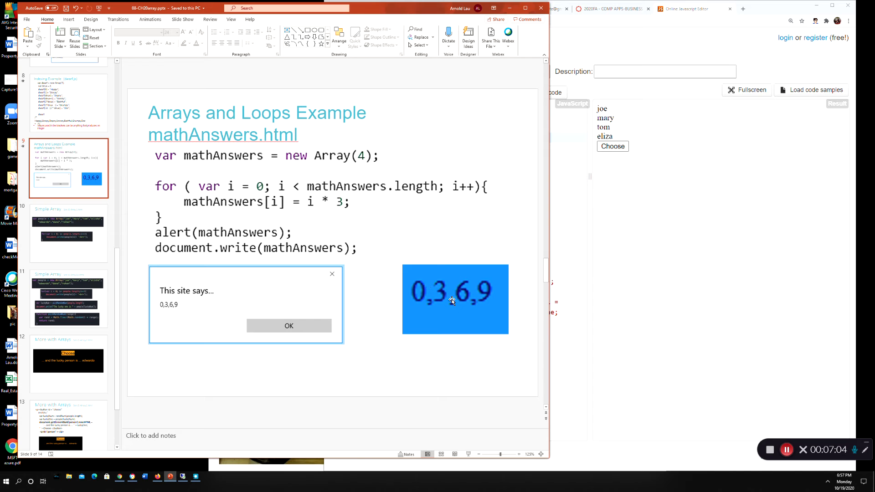
pyautogui.moveTo(216, 232)
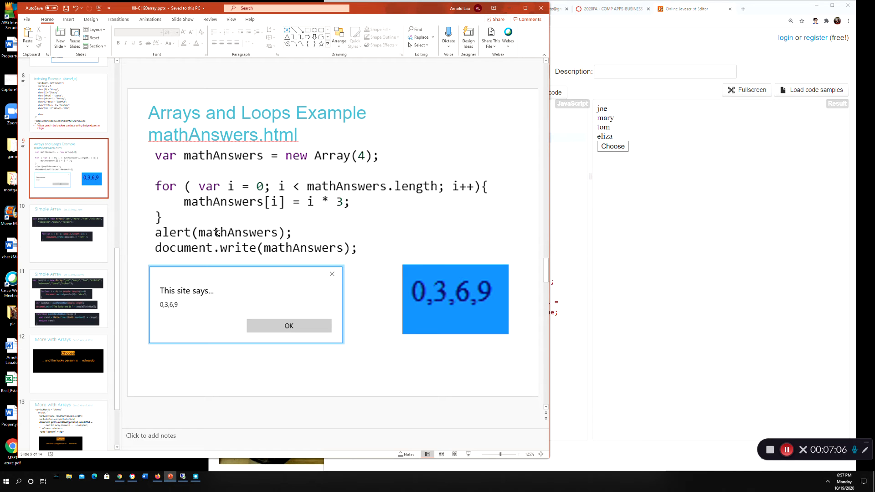
pyautogui.moveTo(257, 199)
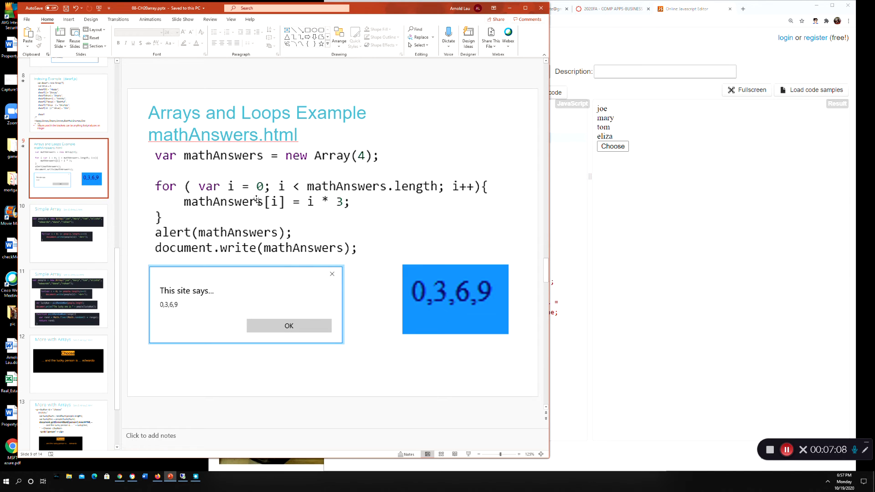
pyautogui.moveTo(277, 240)
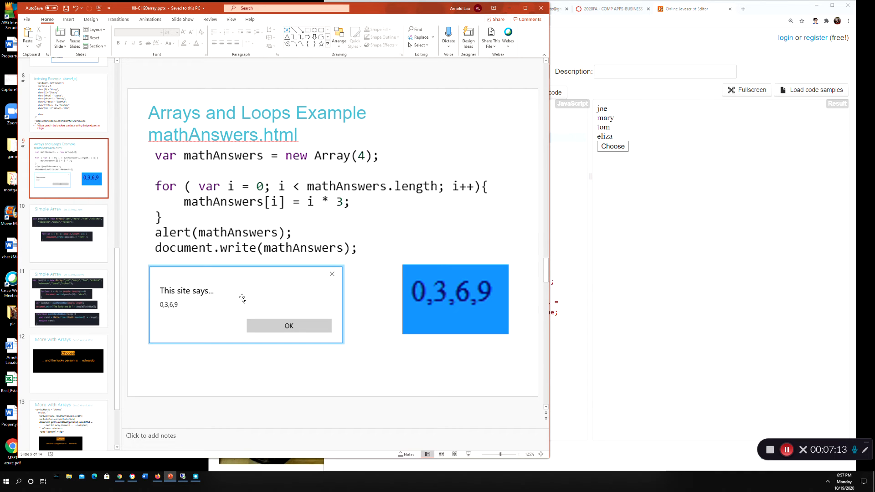
pyautogui.moveTo(422, 301)
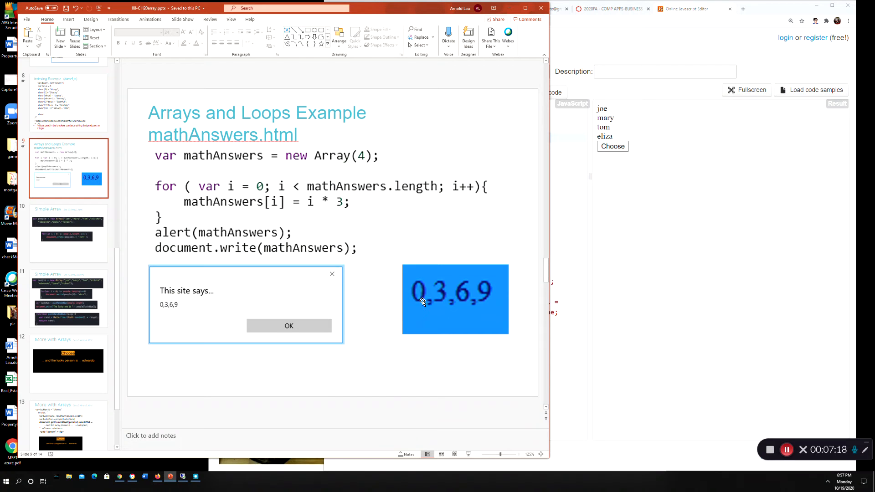
pyautogui.moveTo(84, 231)
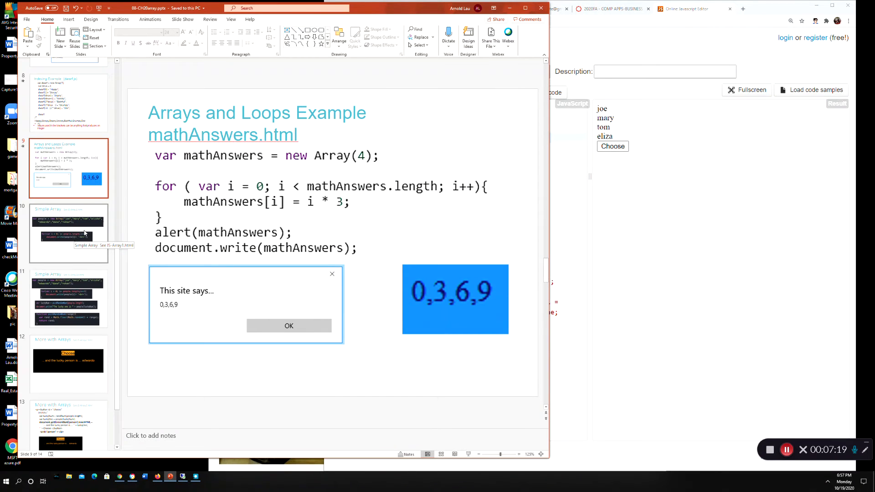
pyautogui.moveTo(67, 243)
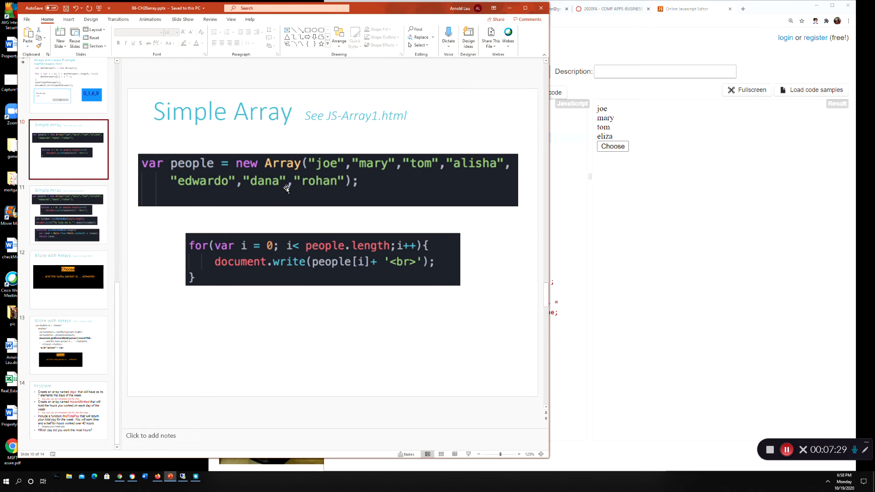
pyautogui.moveTo(194, 172)
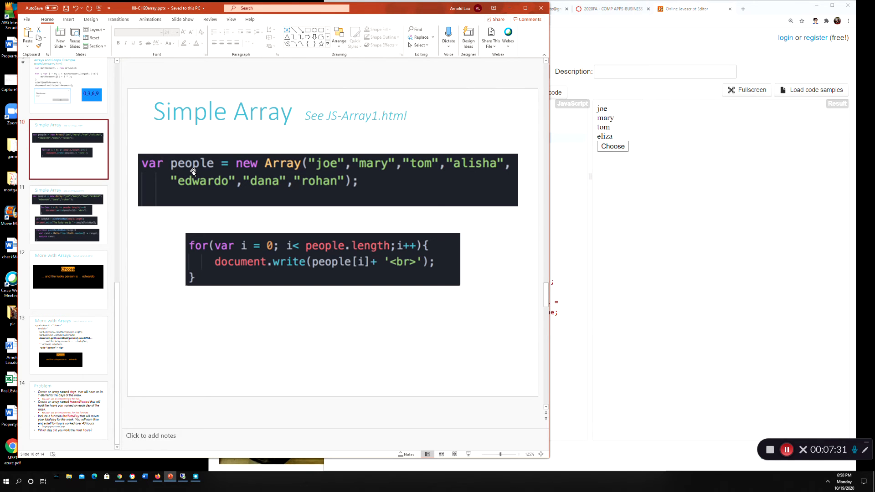
pyautogui.moveTo(251, 169)
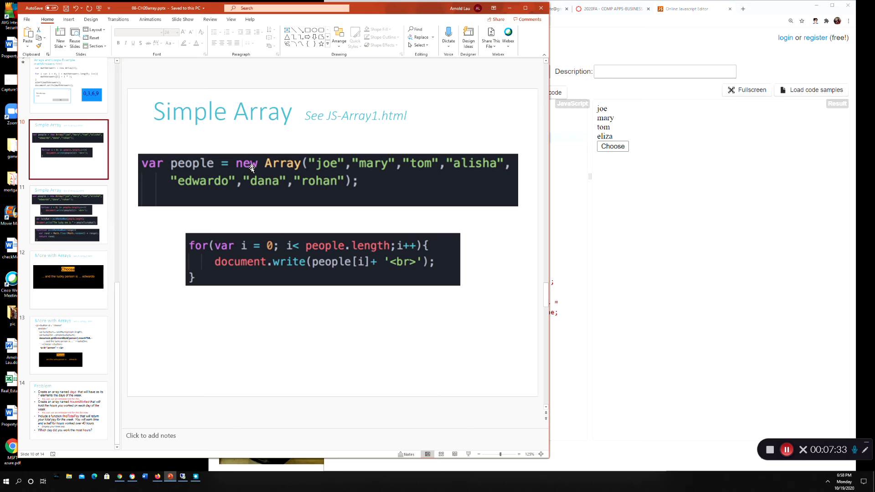
pyautogui.moveTo(274, 164)
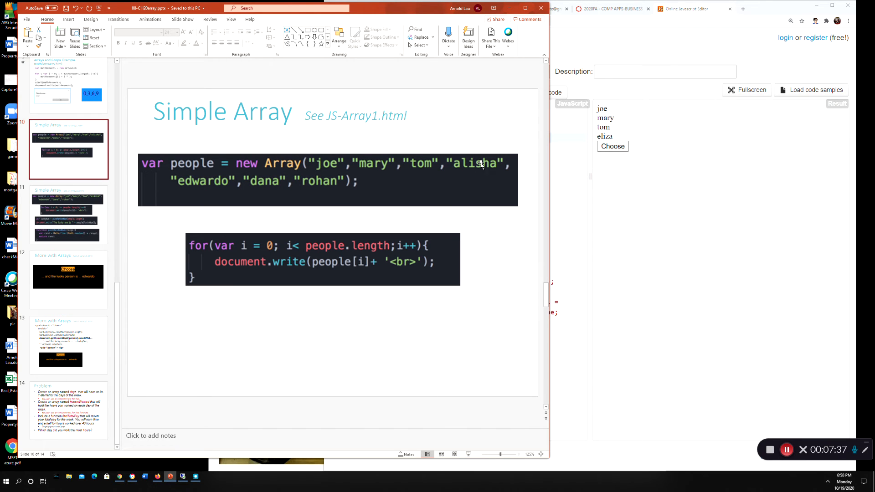
pyautogui.moveTo(418, 166)
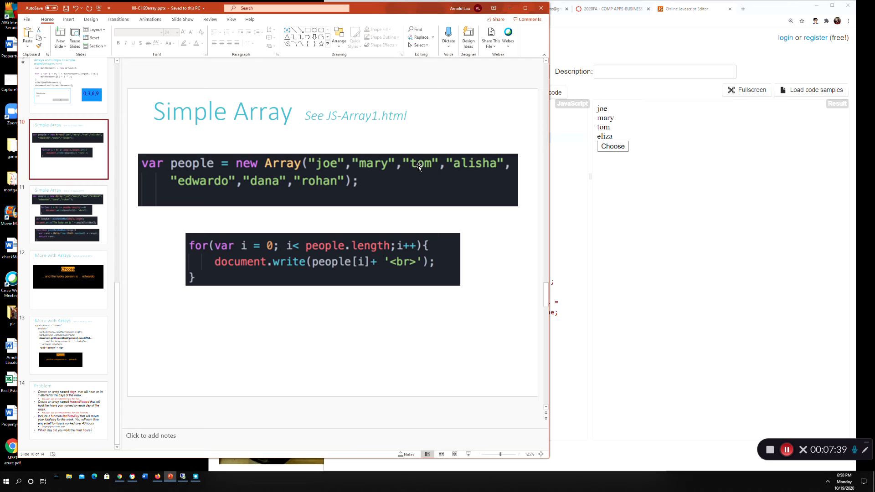
pyautogui.moveTo(319, 157)
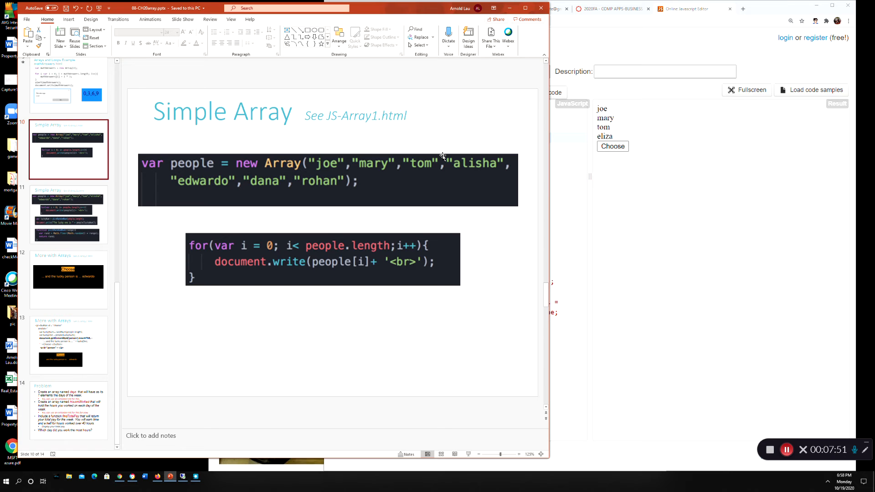
pyautogui.moveTo(329, 168)
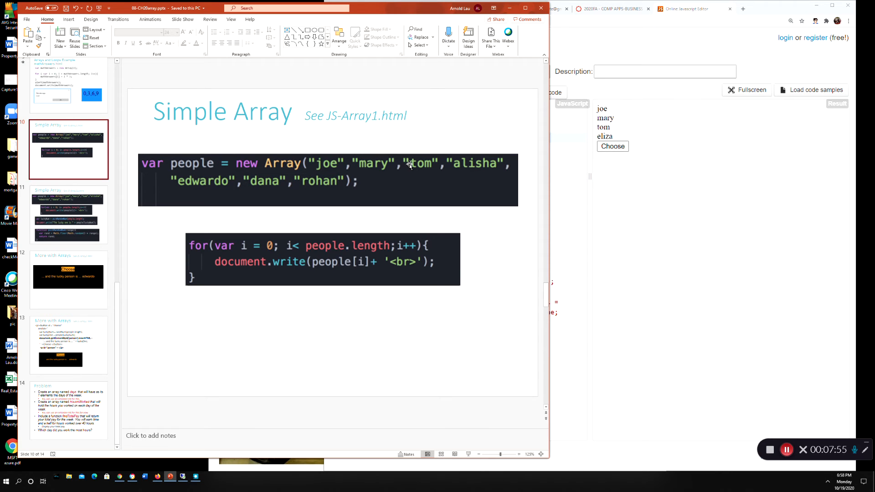
pyautogui.moveTo(357, 181)
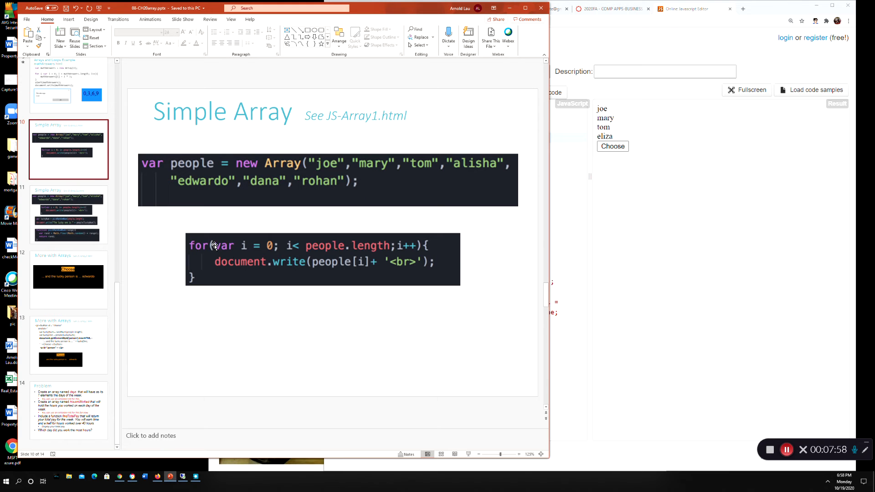
pyautogui.moveTo(317, 247)
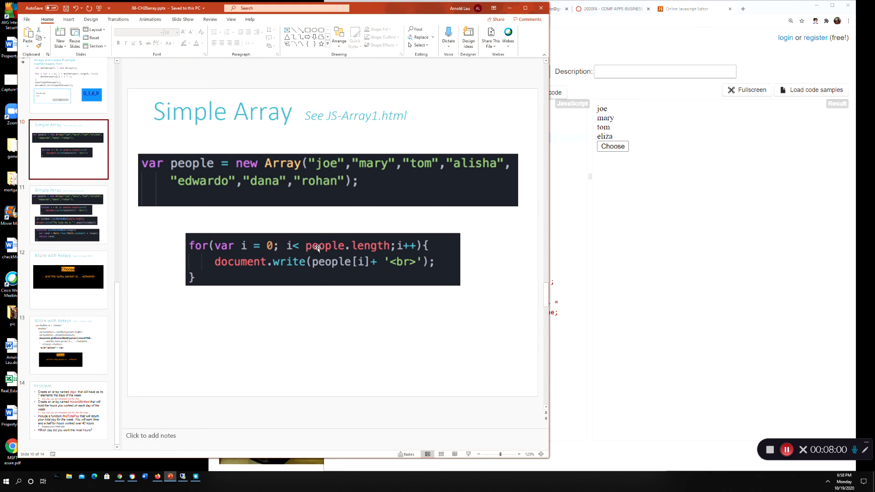
pyautogui.moveTo(258, 264)
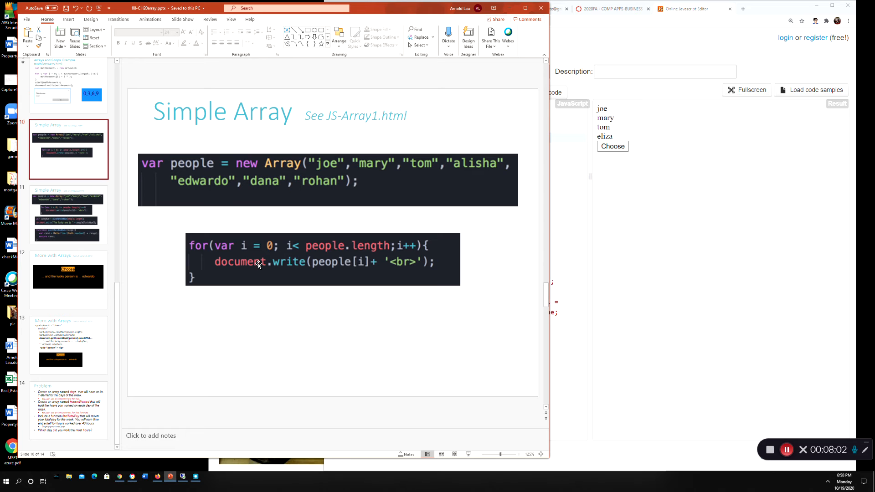
pyautogui.moveTo(362, 247)
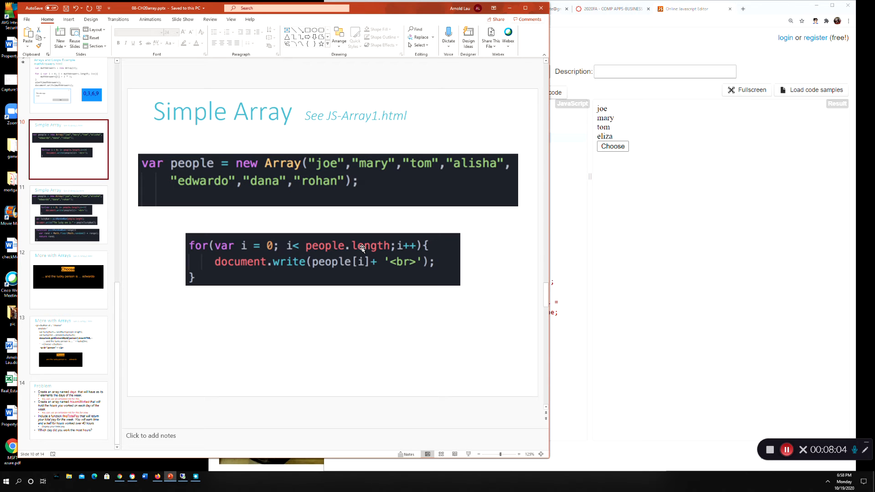
pyautogui.moveTo(411, 246)
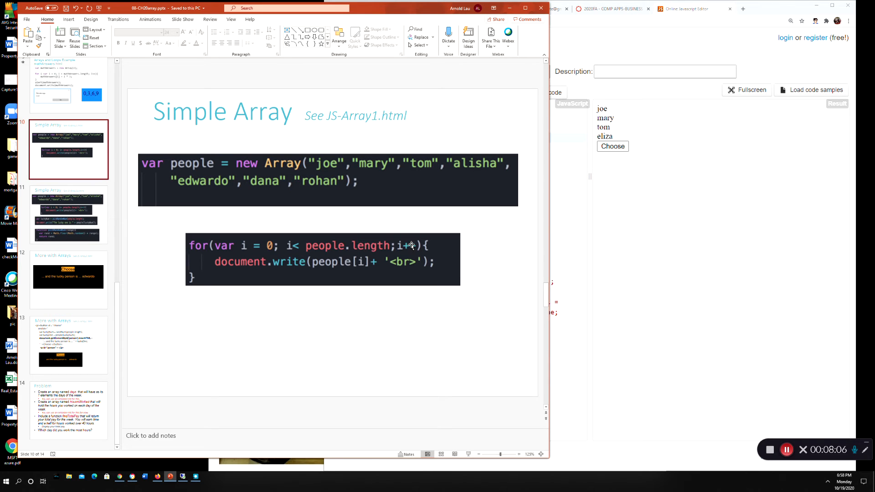
pyautogui.moveTo(330, 261)
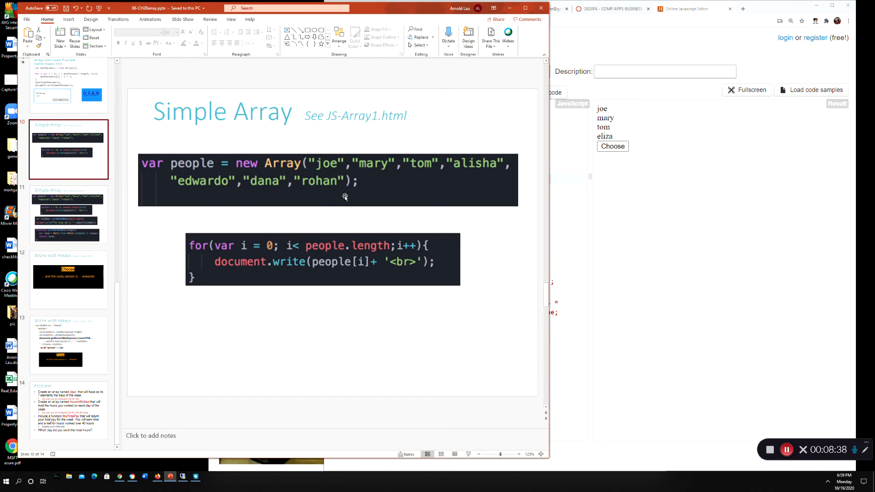
pyautogui.moveTo(341, 189)
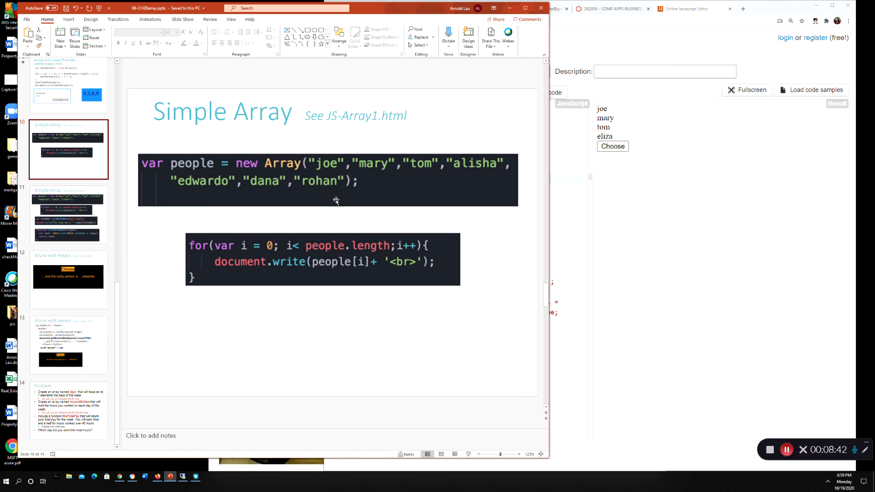
pyautogui.moveTo(286, 181)
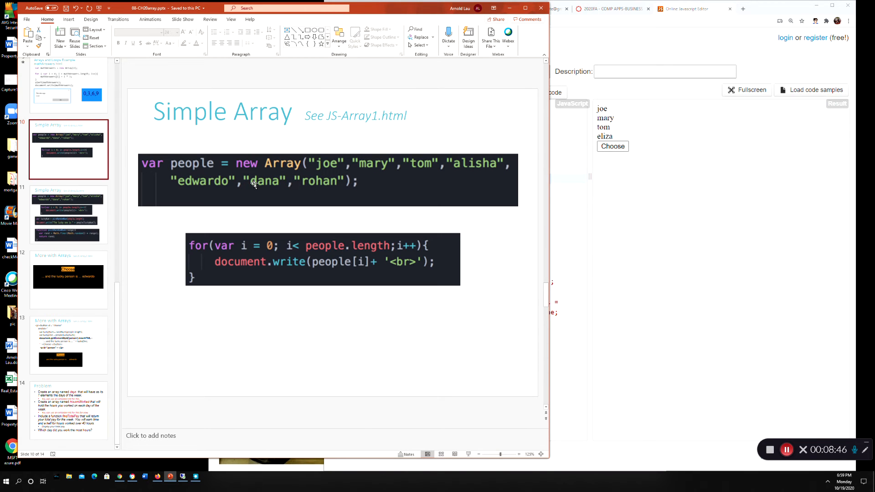
pyautogui.moveTo(304, 185)
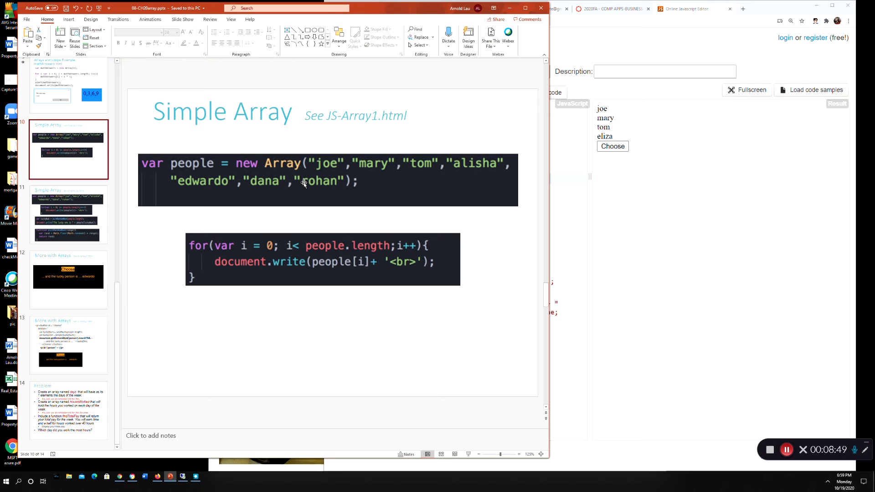
# Show the Simple Array slide with the people loop, then the More with Arrays slide
pyautogui.click(68, 214)
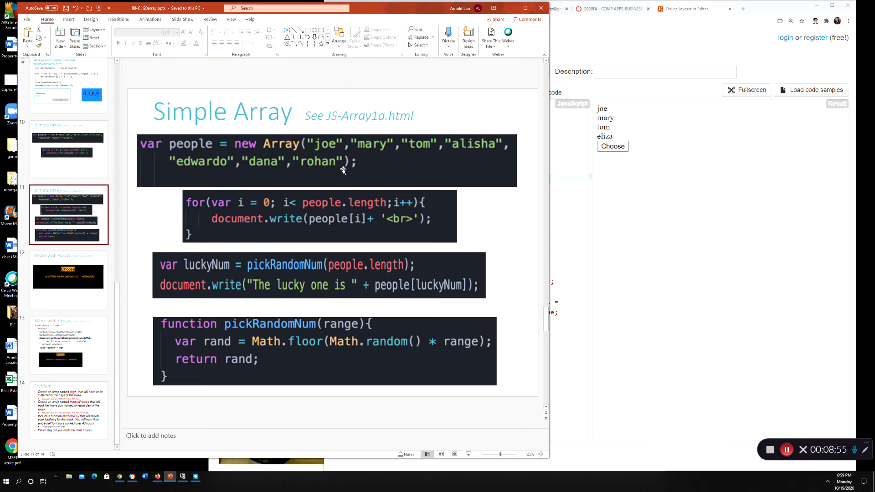
pyautogui.moveTo(391, 168)
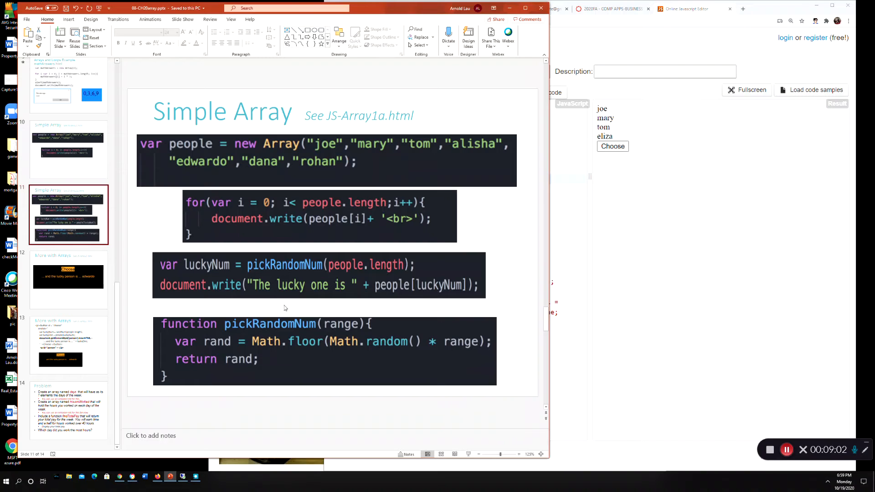
pyautogui.moveTo(263, 339)
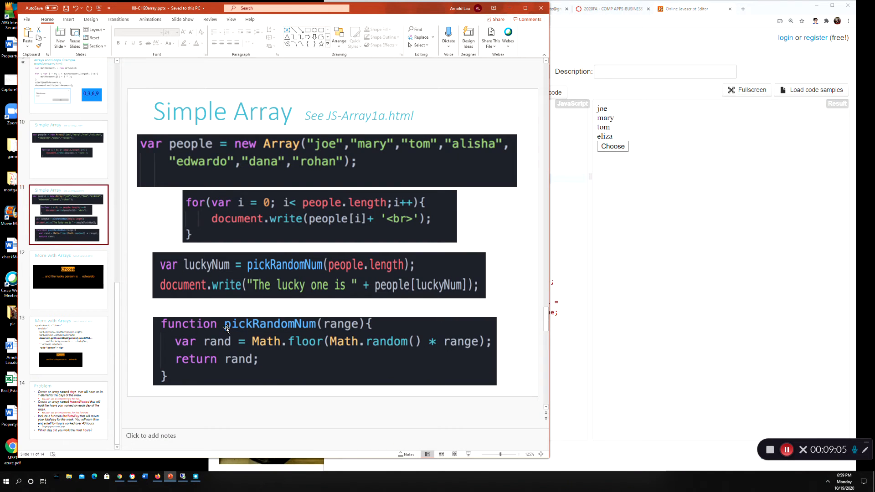
pyautogui.moveTo(282, 332)
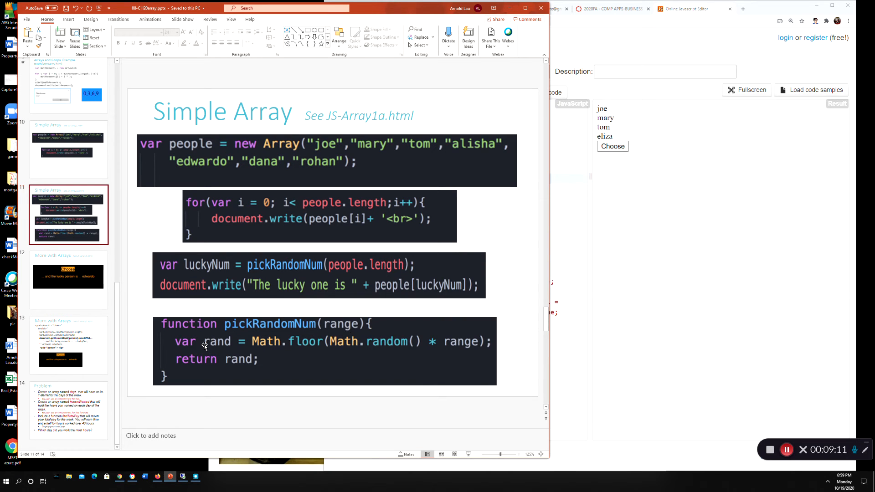
pyautogui.moveTo(276, 345)
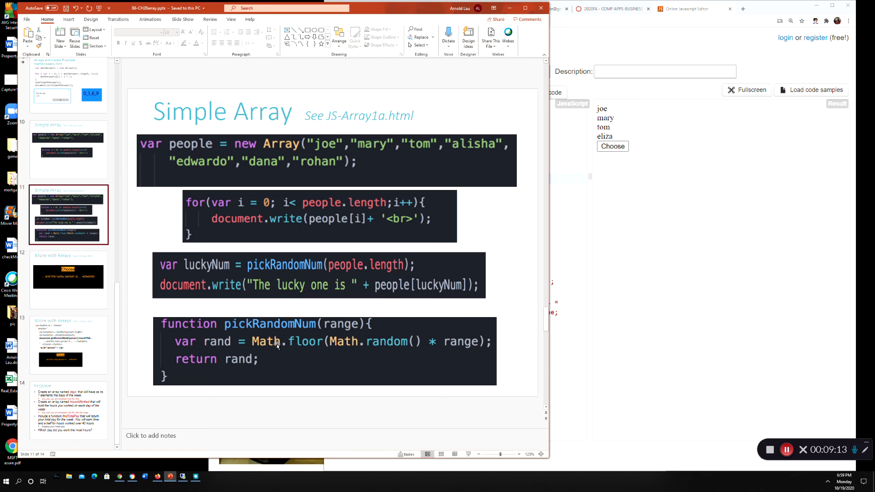
pyautogui.moveTo(305, 348)
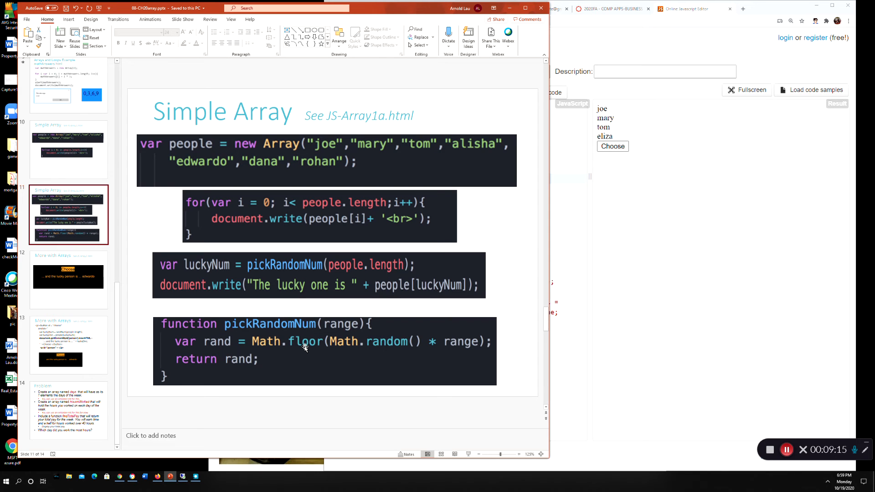
pyautogui.moveTo(341, 351)
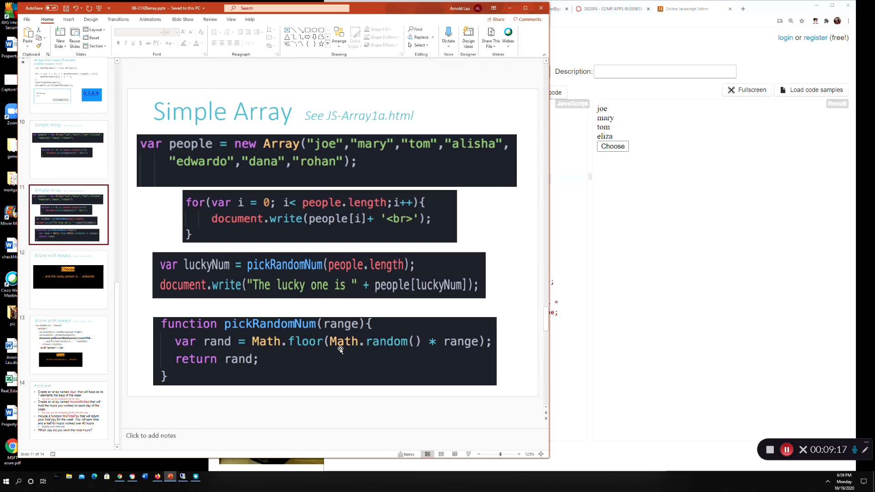
pyautogui.moveTo(440, 351)
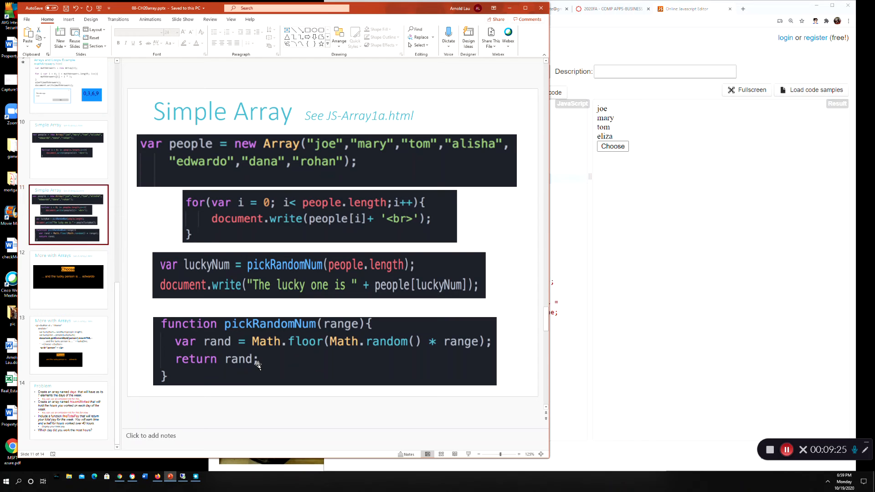
pyautogui.moveTo(385, 345)
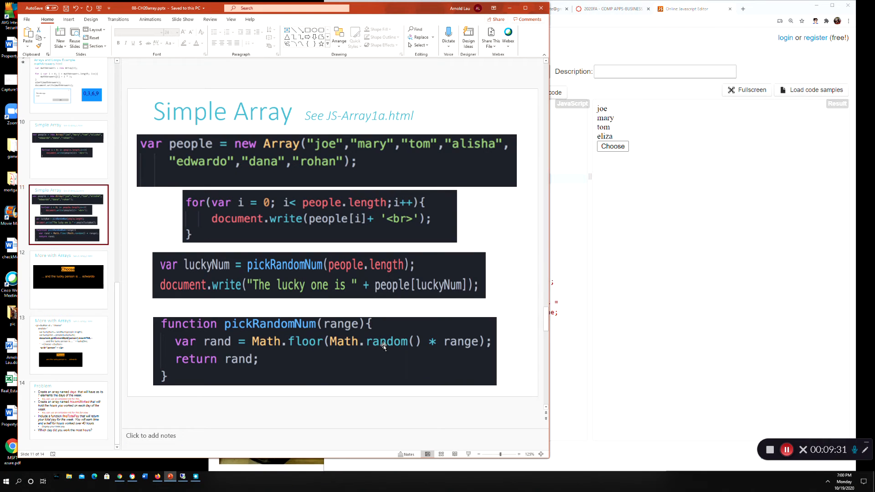
pyautogui.moveTo(397, 345)
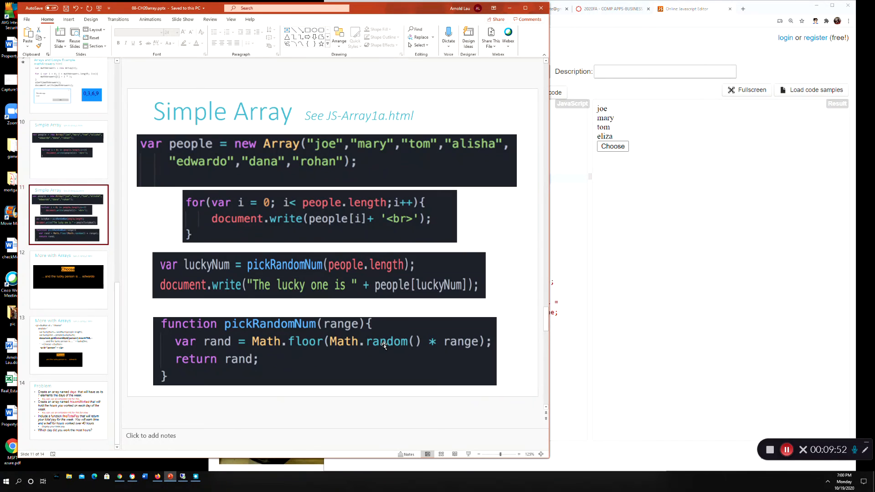
pyautogui.moveTo(410, 356)
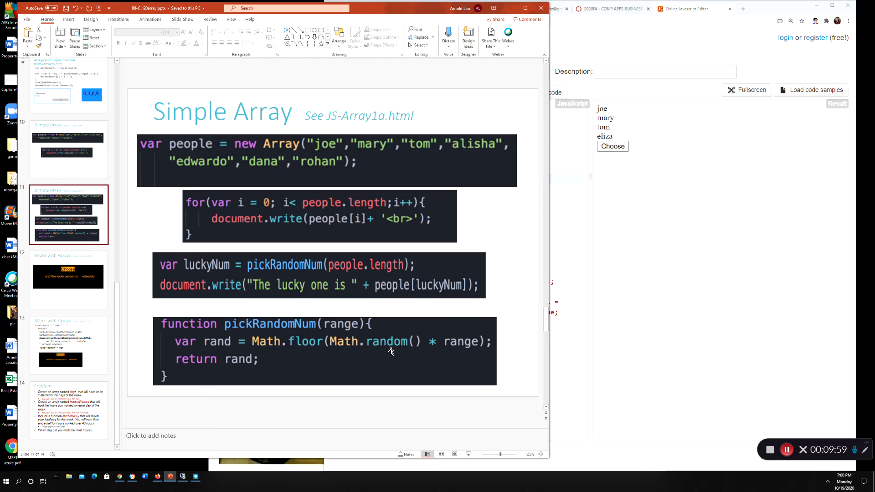
pyautogui.moveTo(385, 356)
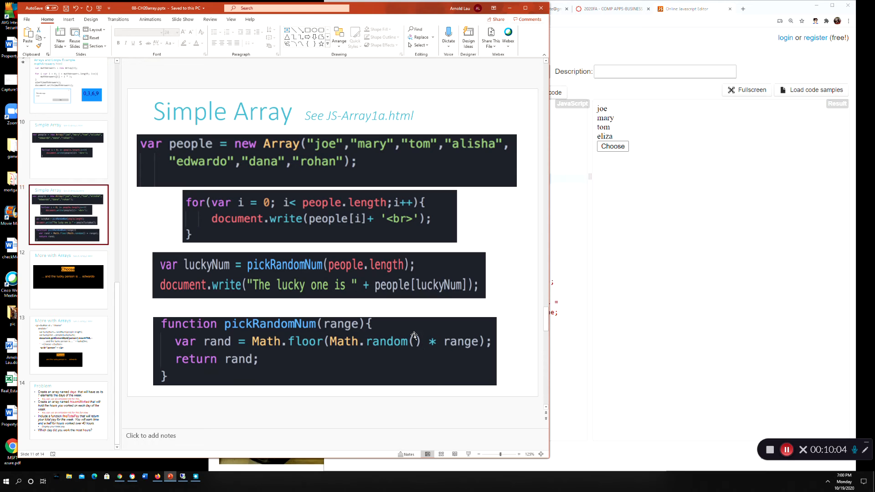
pyautogui.moveTo(441, 350)
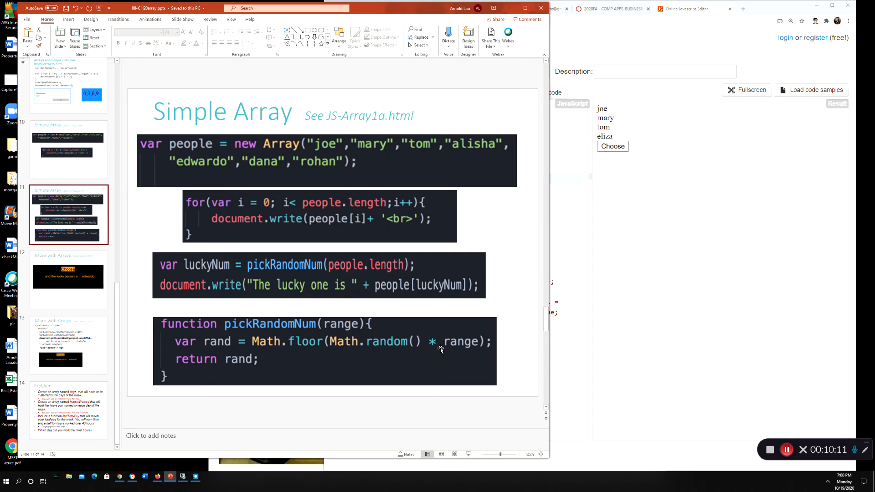
pyautogui.moveTo(438, 351)
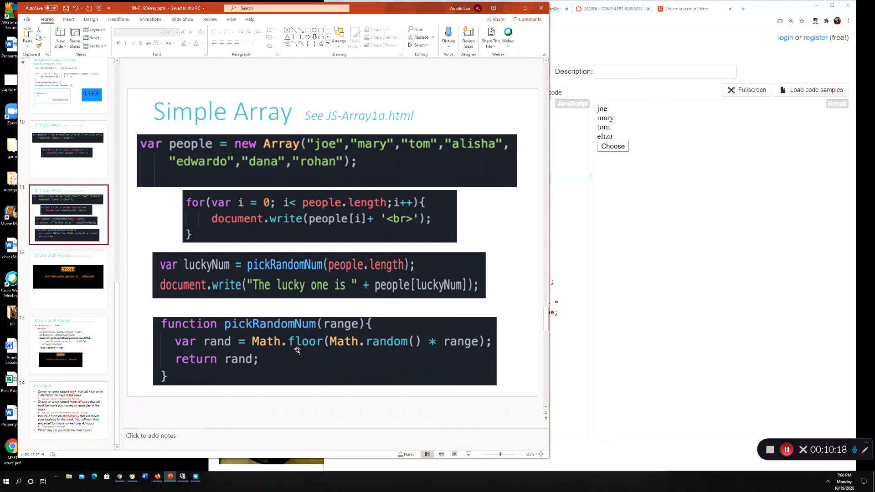
pyautogui.moveTo(316, 341)
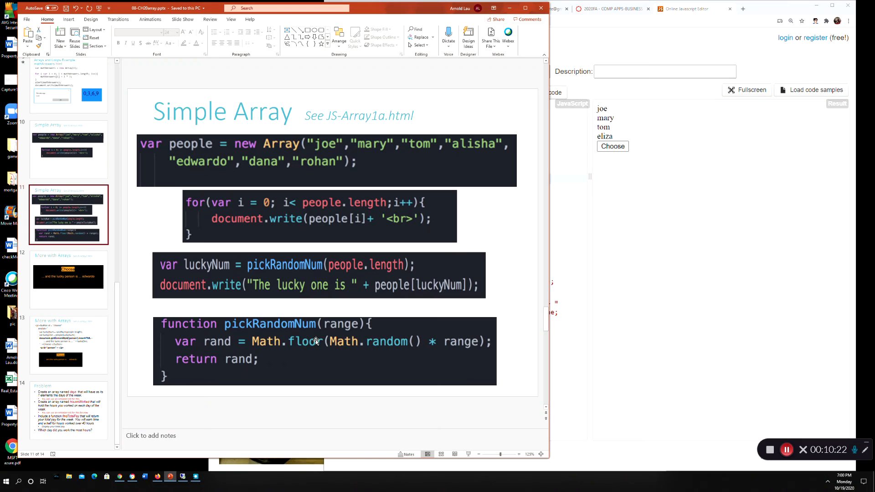
pyautogui.moveTo(306, 355)
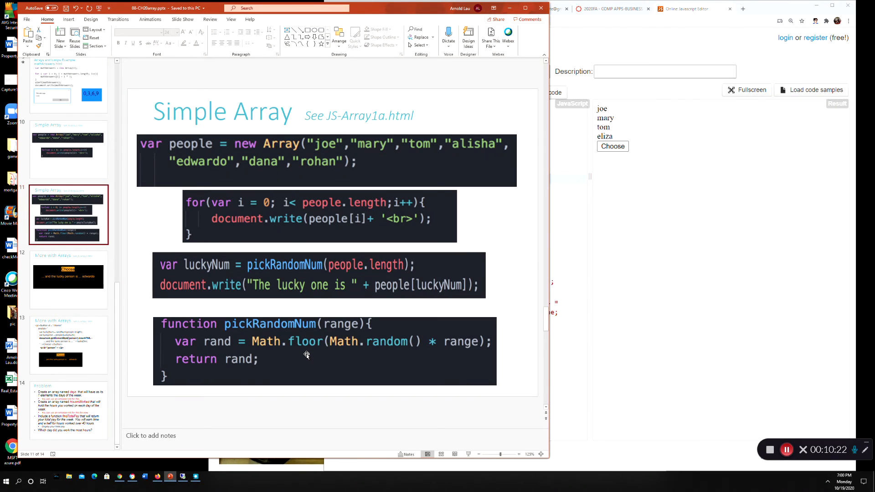
pyautogui.moveTo(241, 368)
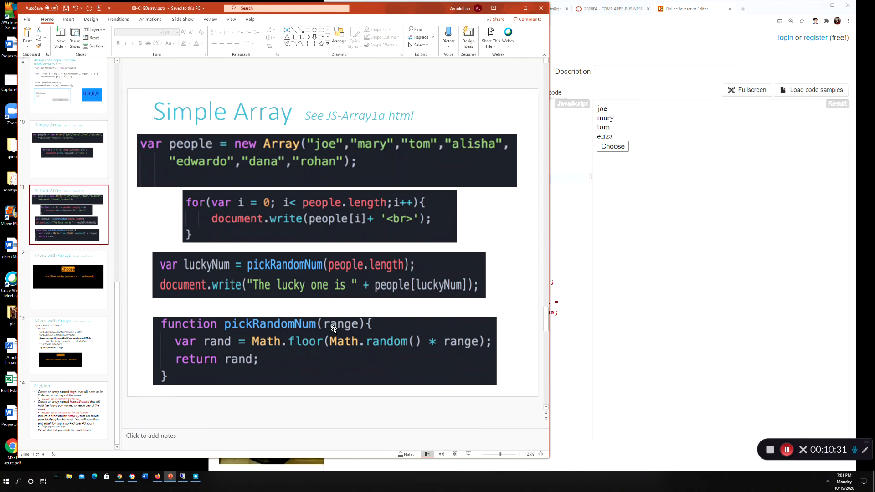
pyautogui.moveTo(306, 277)
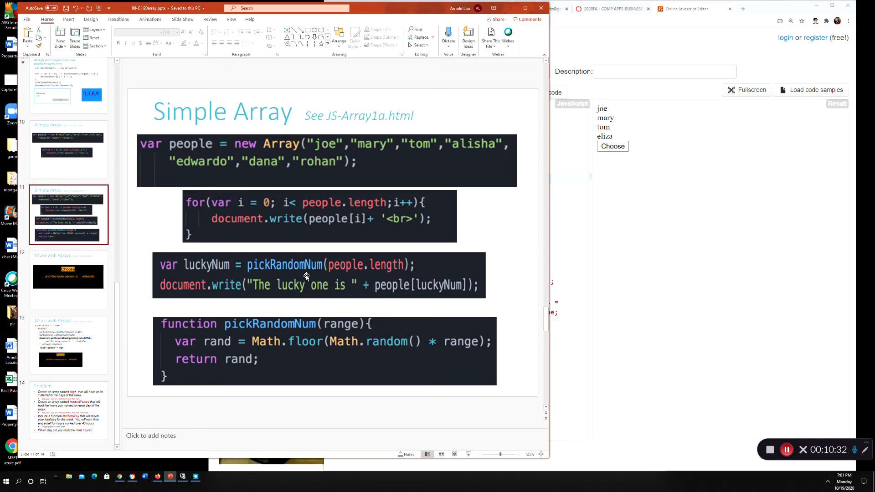
pyautogui.moveTo(318, 273)
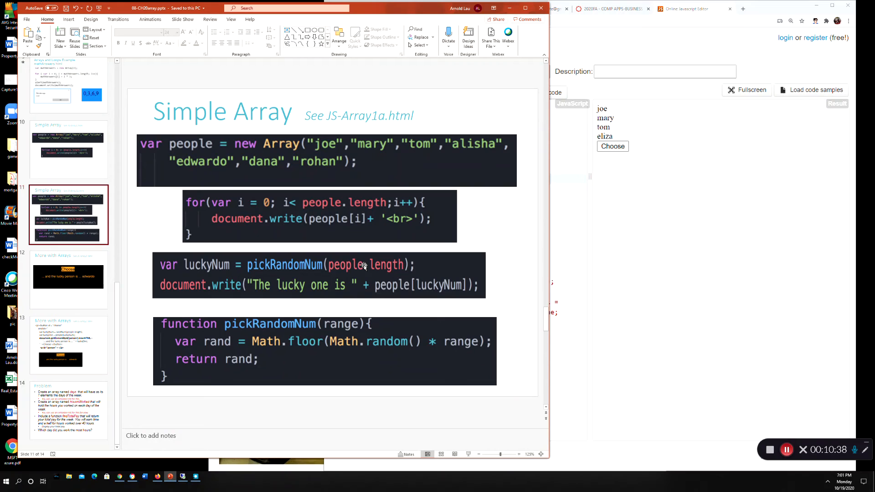
pyautogui.moveTo(379, 353)
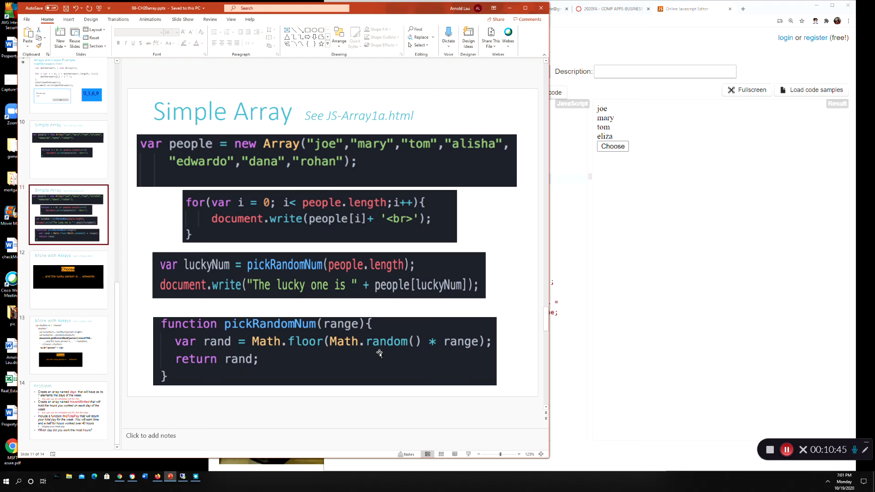
pyautogui.moveTo(377, 345)
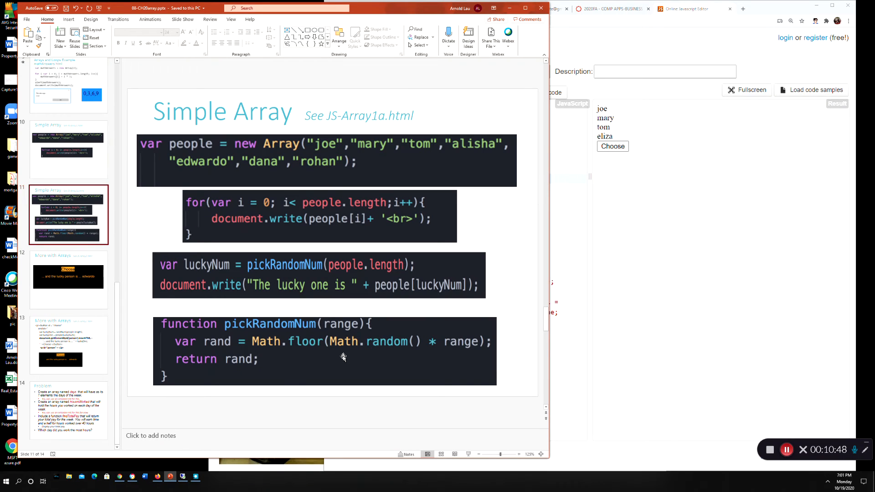
pyautogui.moveTo(288, 350)
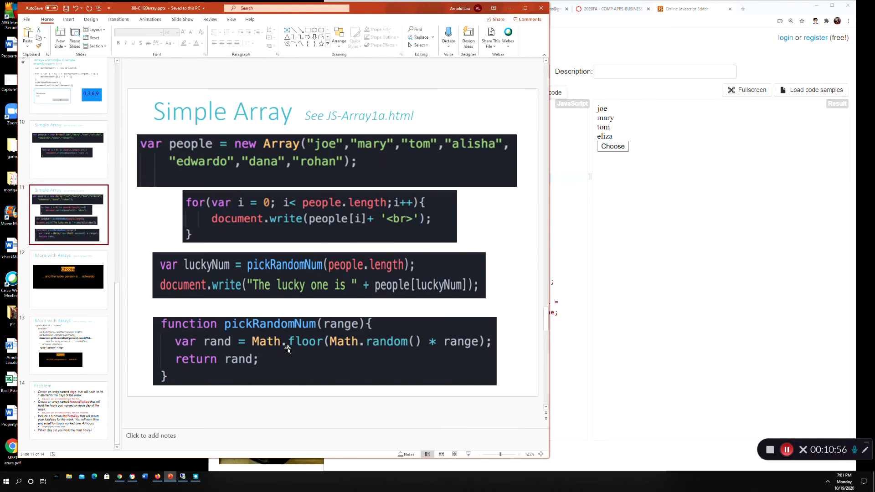
pyautogui.moveTo(339, 352)
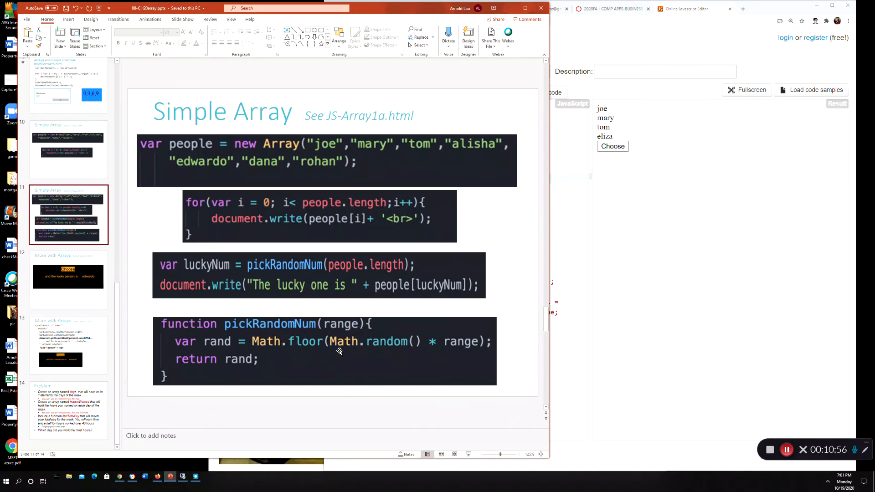
pyautogui.moveTo(298, 298)
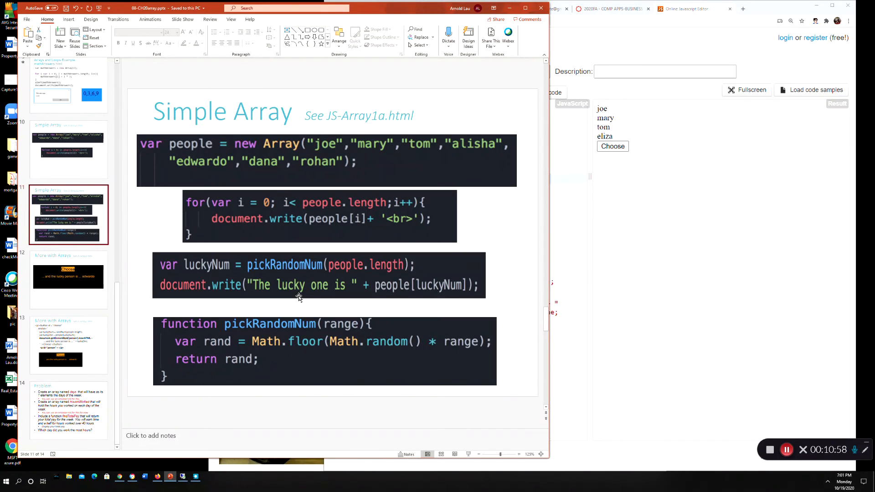
pyautogui.moveTo(365, 294)
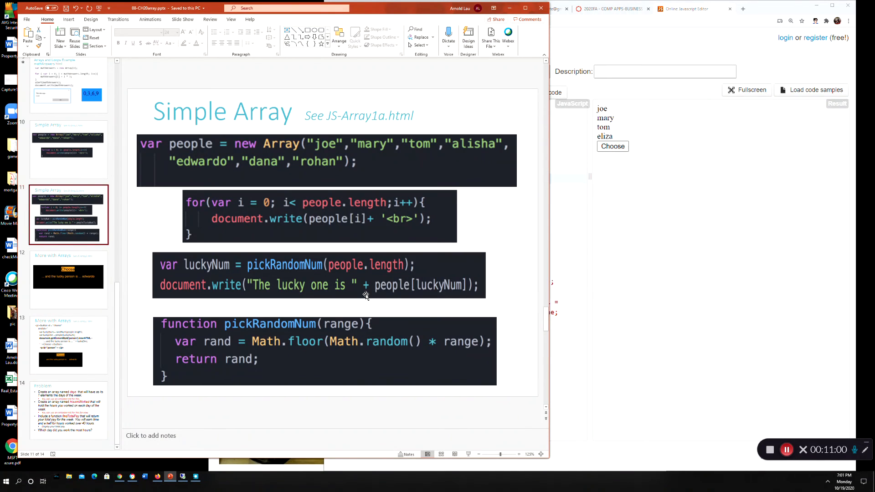
pyautogui.moveTo(385, 276)
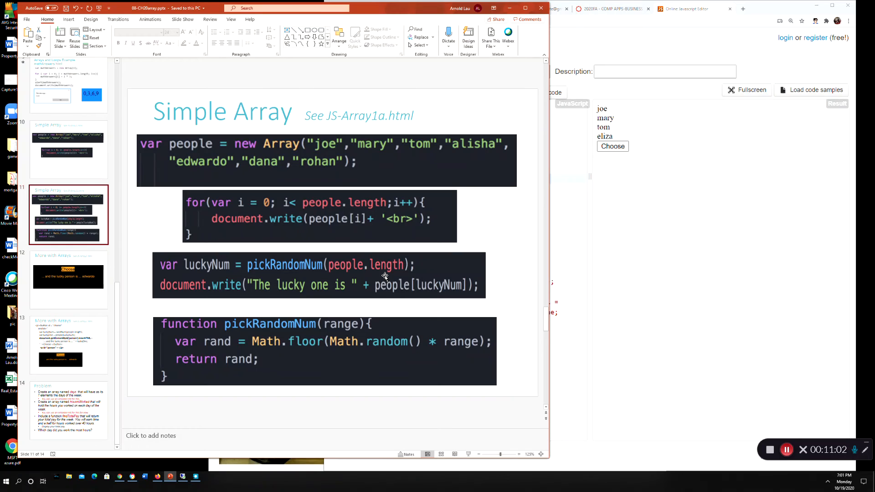
pyautogui.moveTo(336, 182)
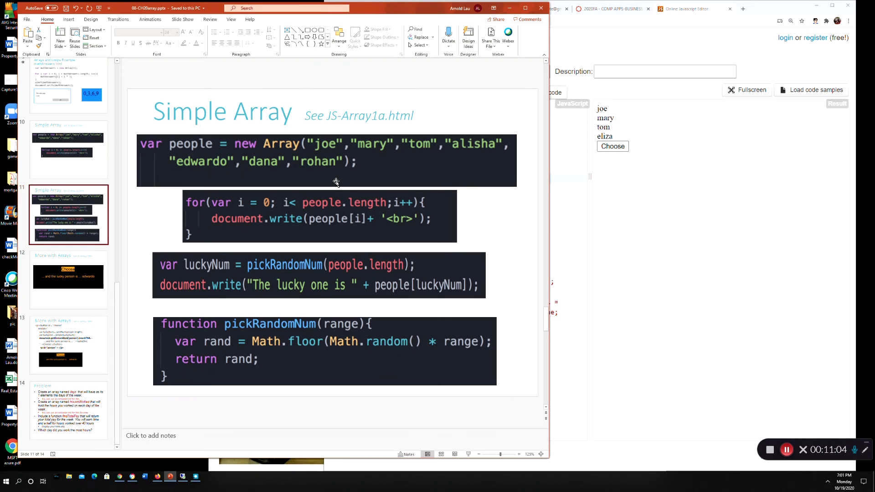
pyautogui.moveTo(446, 340)
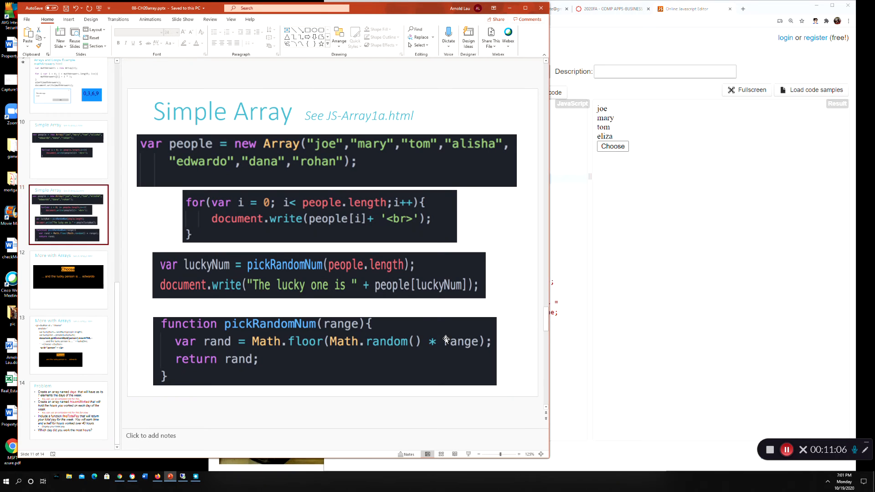
pyautogui.moveTo(462, 347)
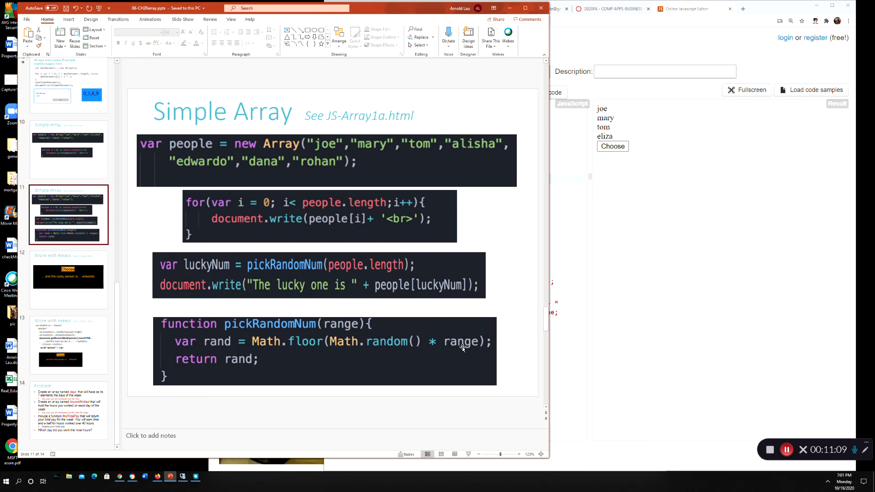
pyautogui.moveTo(462, 337)
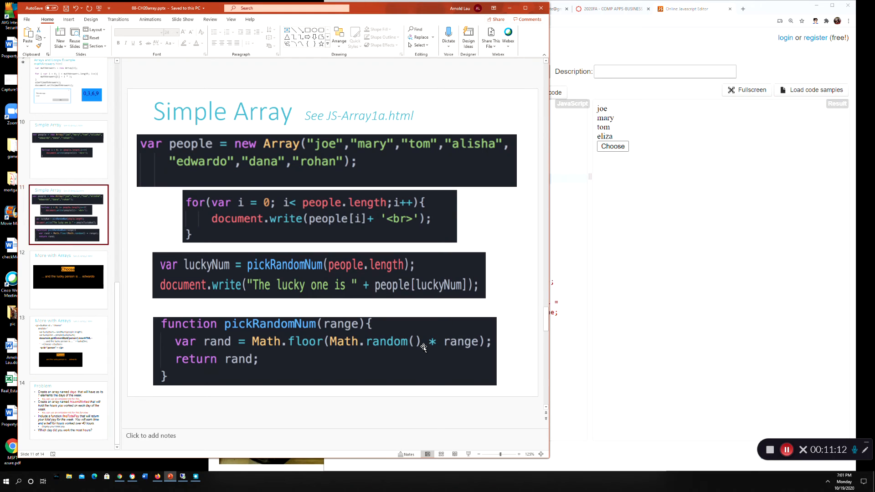
pyautogui.moveTo(383, 343)
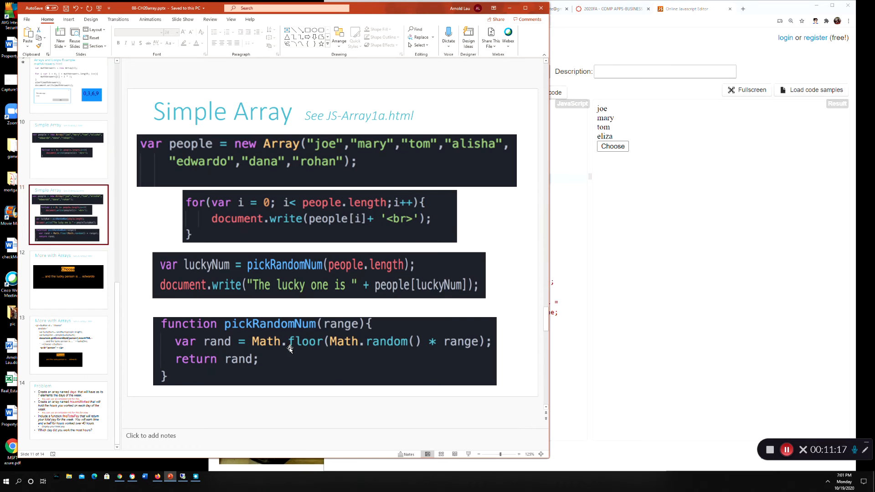
pyautogui.moveTo(274, 356)
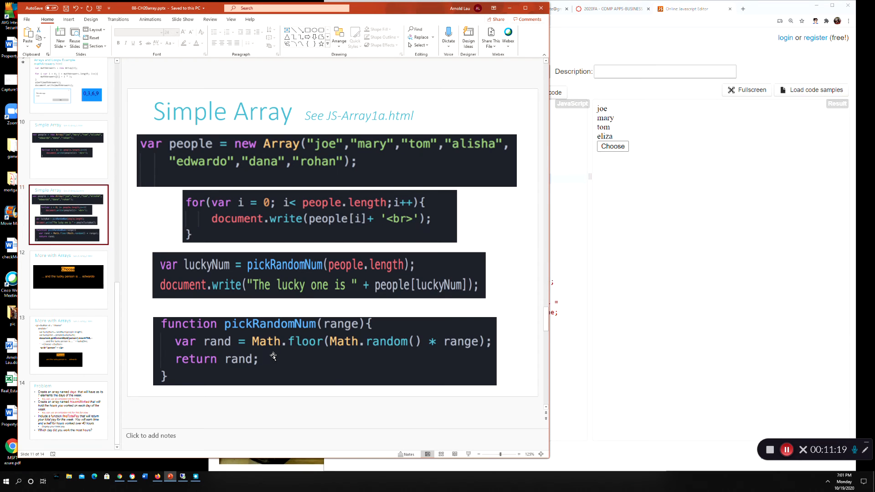
pyautogui.moveTo(264, 271)
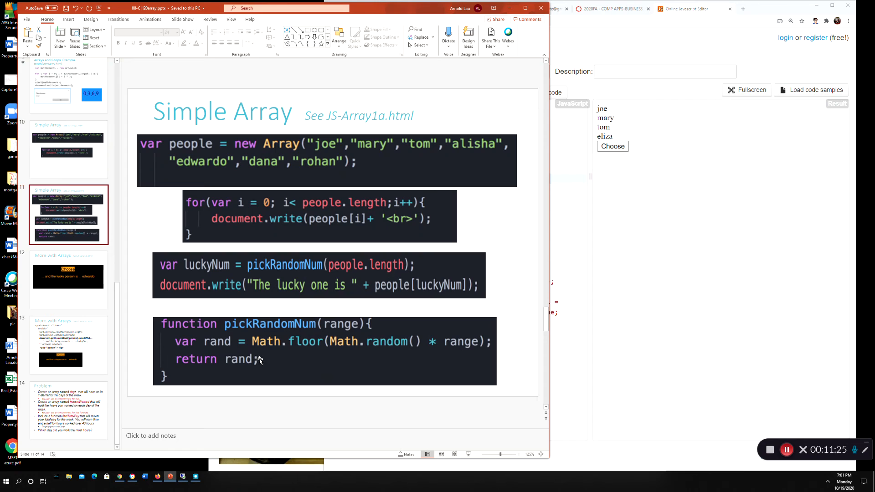
pyautogui.moveTo(266, 263)
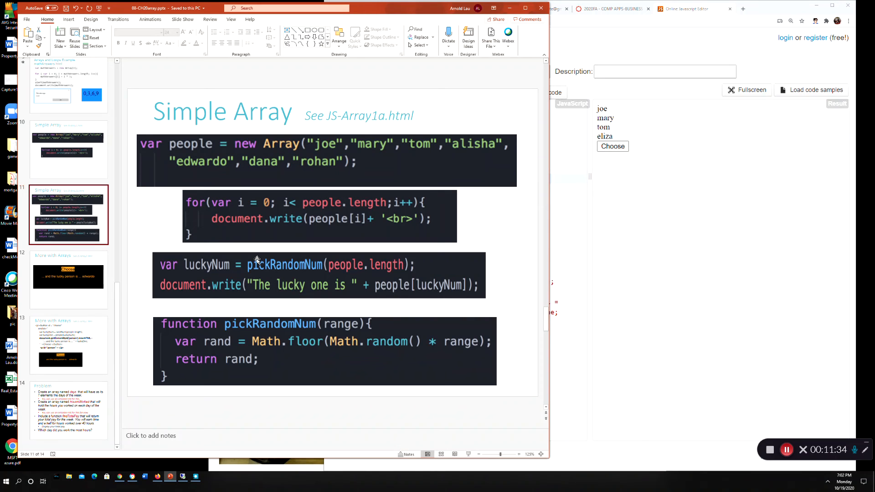
pyautogui.moveTo(429, 289)
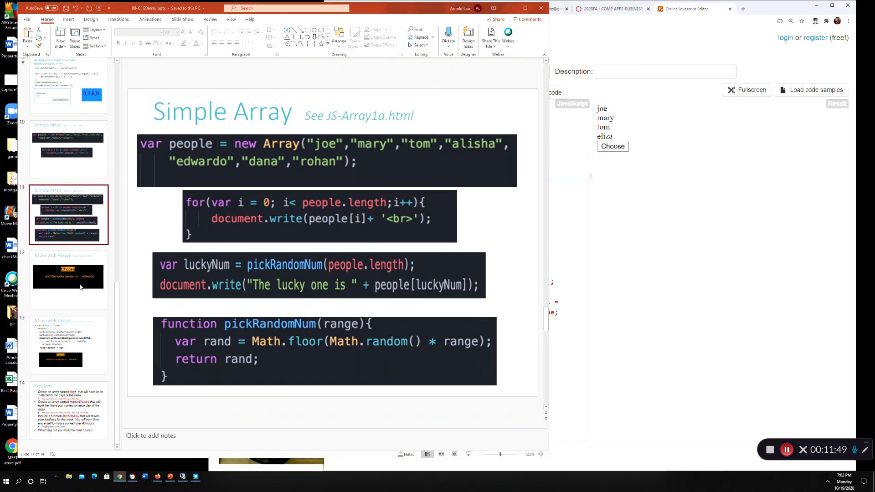
pyautogui.click(68, 279)
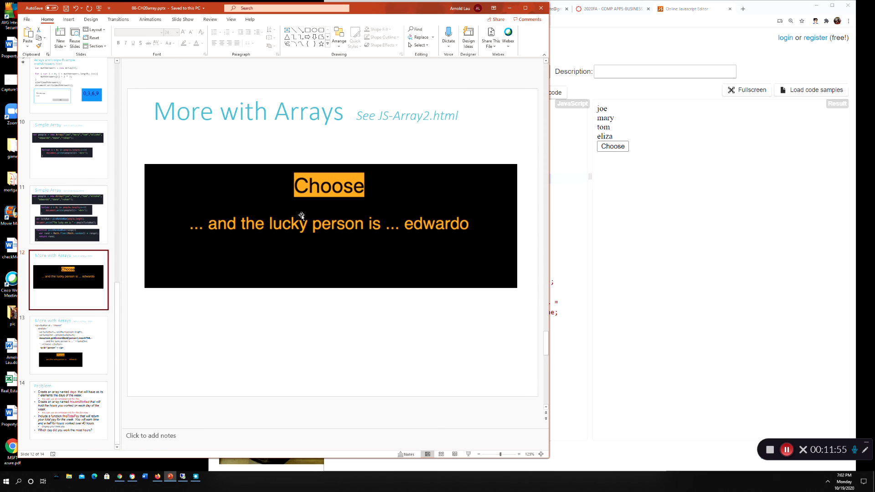
# Advance to slide 12, showing the Choose button's onclick code setting person innerHTML
pyautogui.click(68, 345)
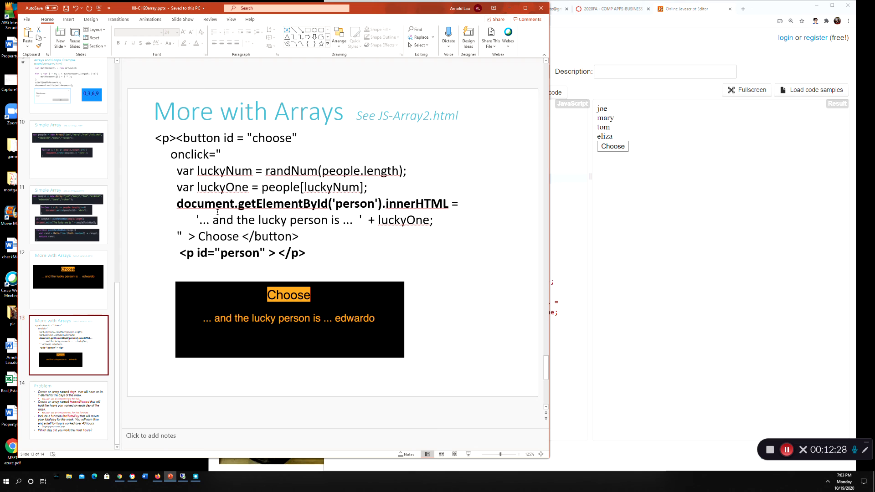
pyautogui.moveTo(218, 271)
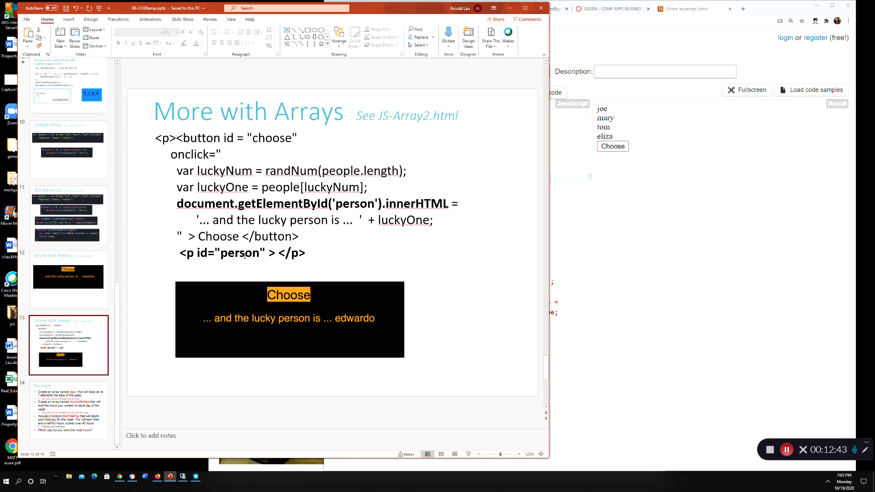
pyautogui.moveTo(244, 256)
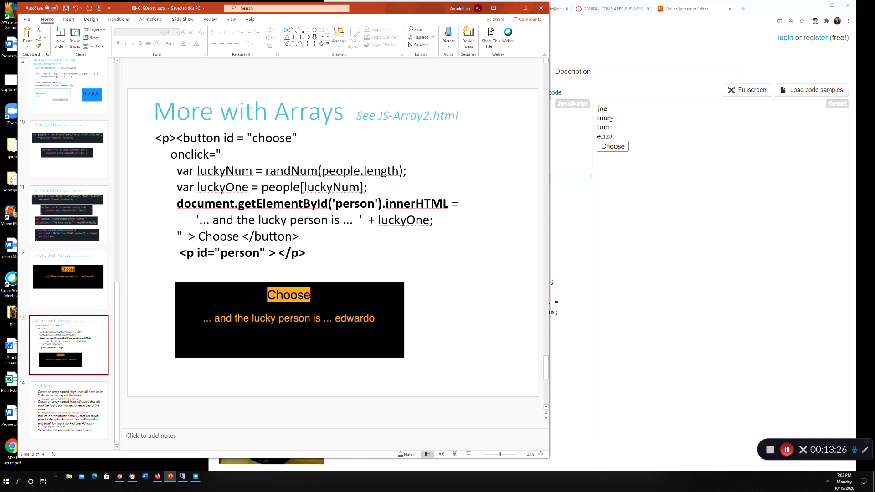
pyautogui.moveTo(316, 186)
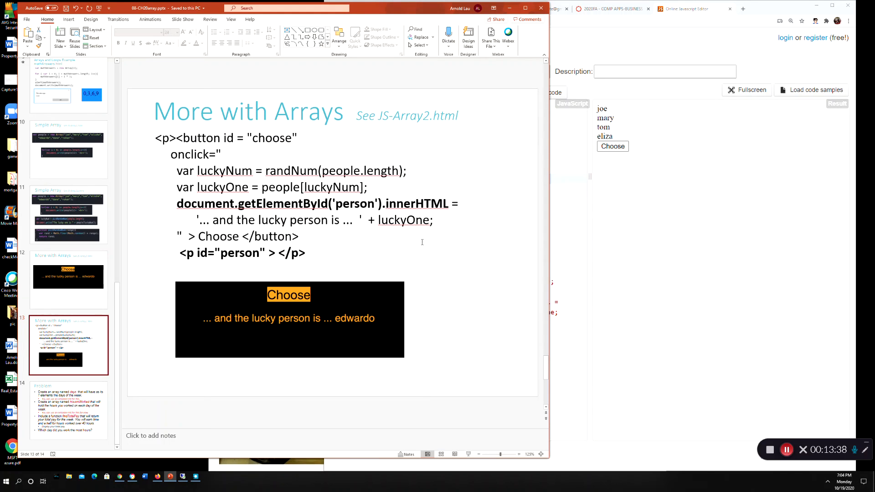
pyautogui.moveTo(351, 211)
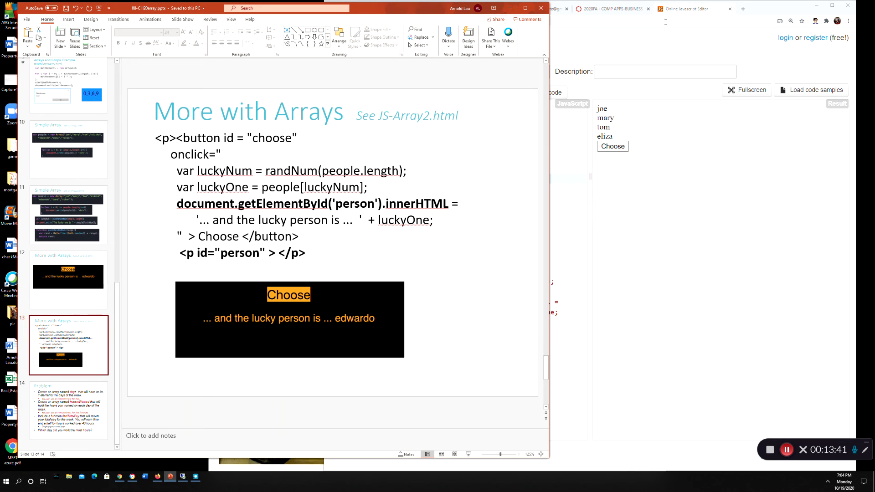
pyautogui.moveTo(258, 193)
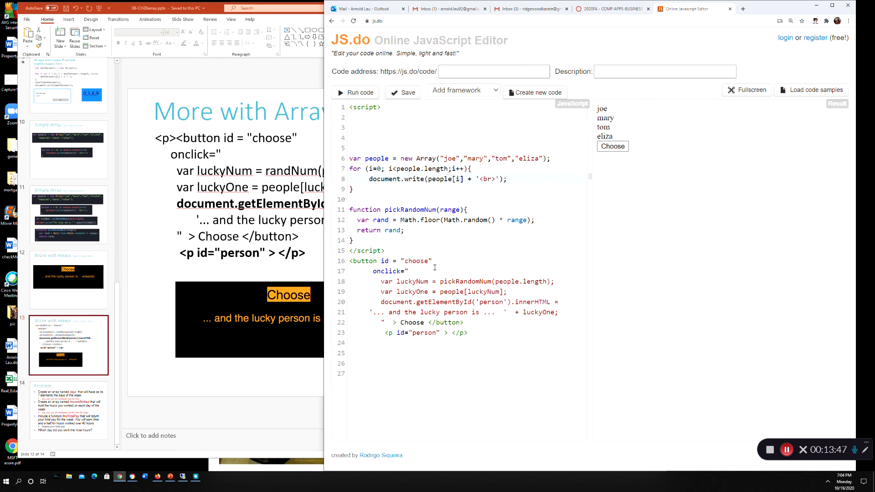
# Click Choose in the JS.do result pane until it names mary as the lucky person
pyautogui.click(404, 230)
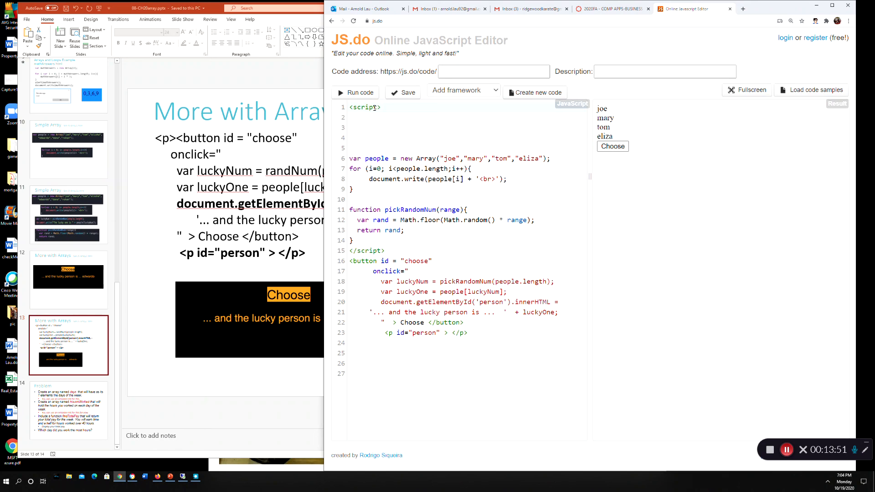
pyautogui.click(377, 250)
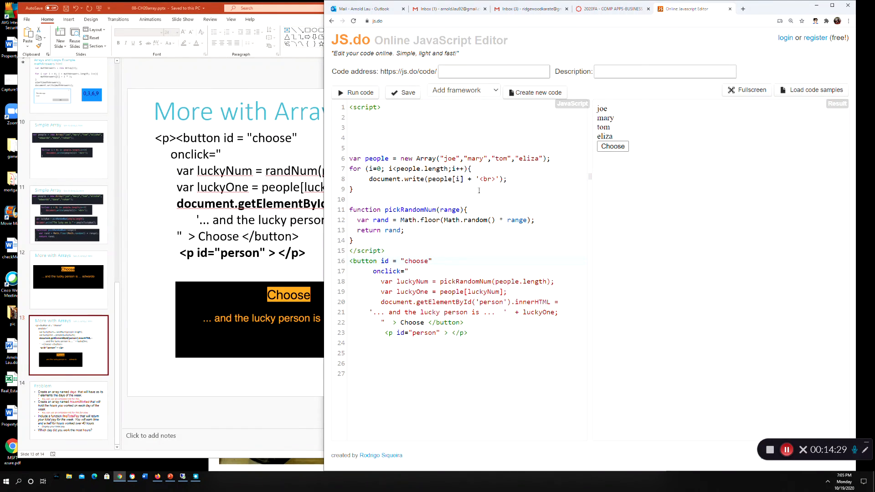
pyautogui.click(613, 146)
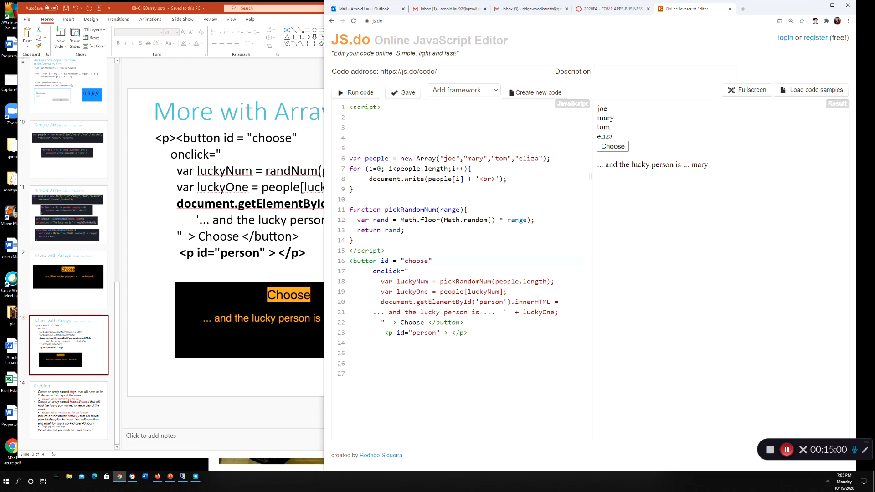
pyautogui.moveTo(527, 376)
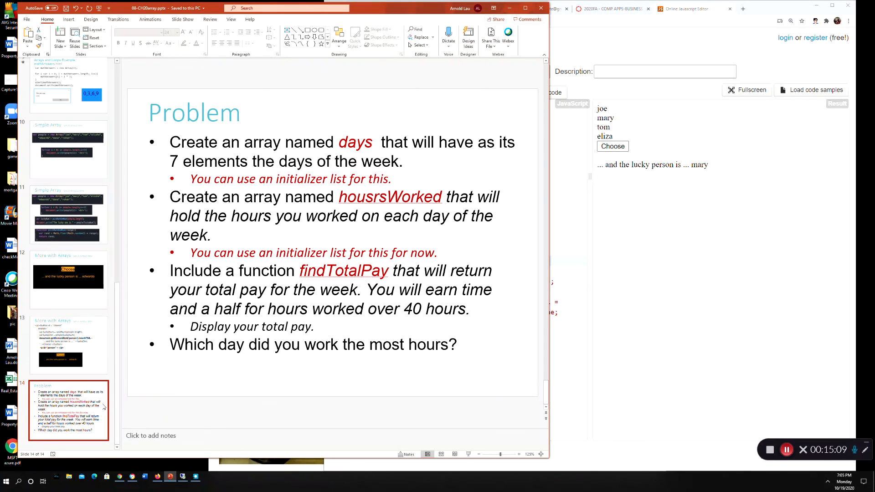
# Show the Problem slide on days, hoursWorked and findTotalPay, then bring JS.do to the front
pyautogui.click(68, 345)
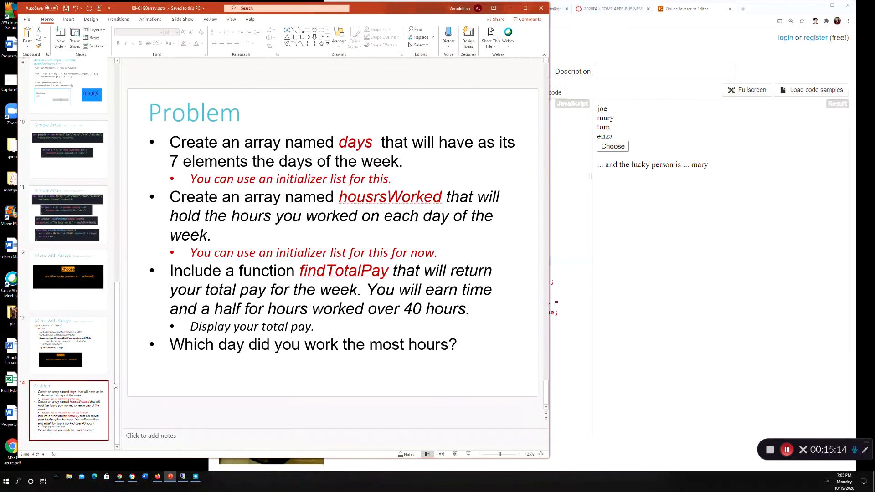
pyautogui.moveTo(234, 211)
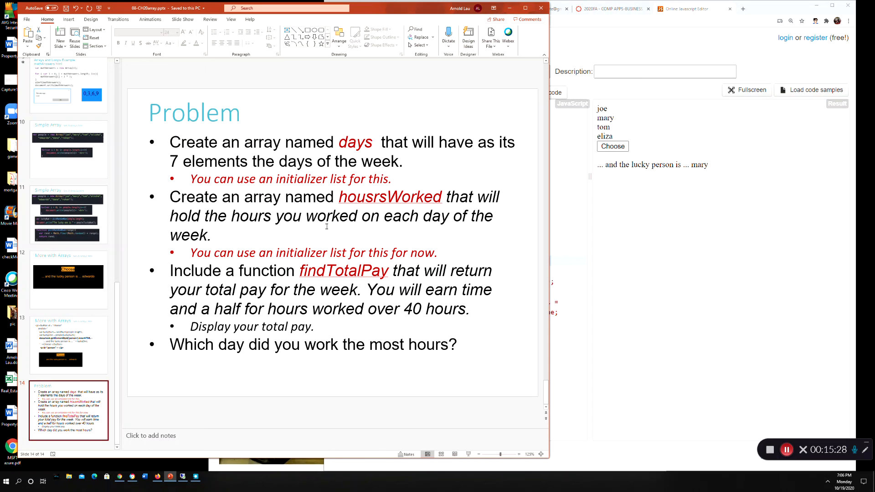
pyautogui.click(373, 196)
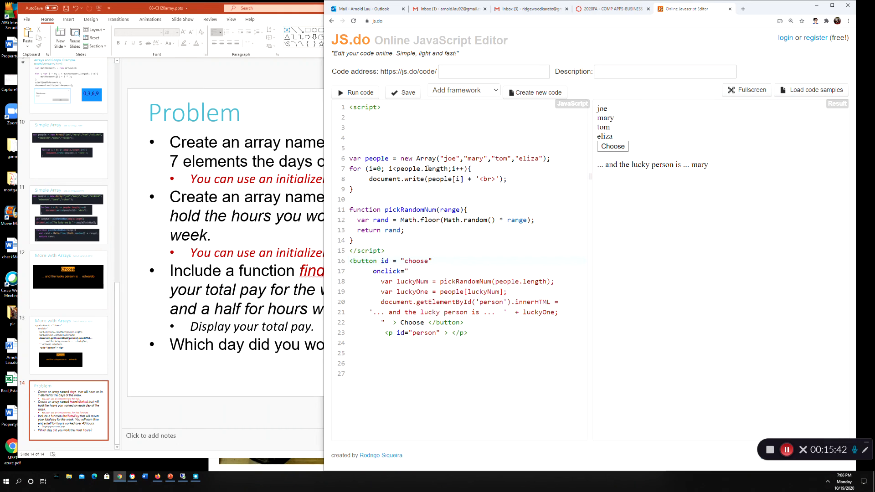
pyautogui.moveTo(259, 244)
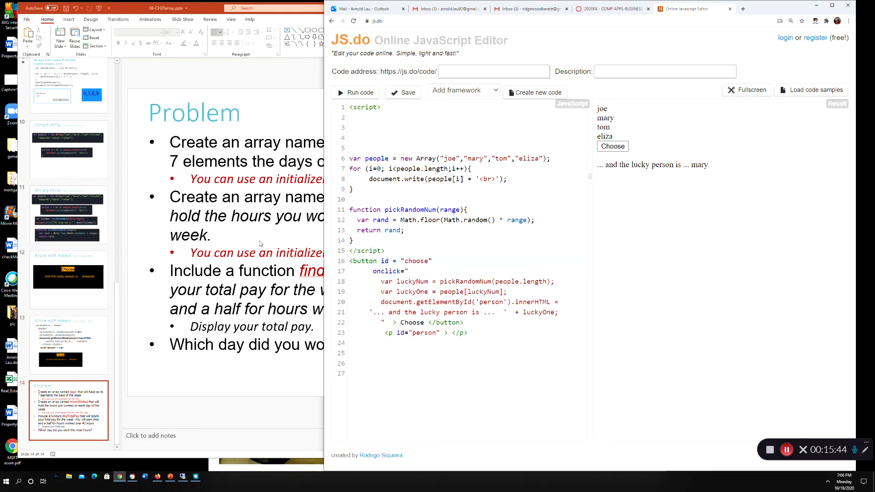
pyautogui.moveTo(266, 239)
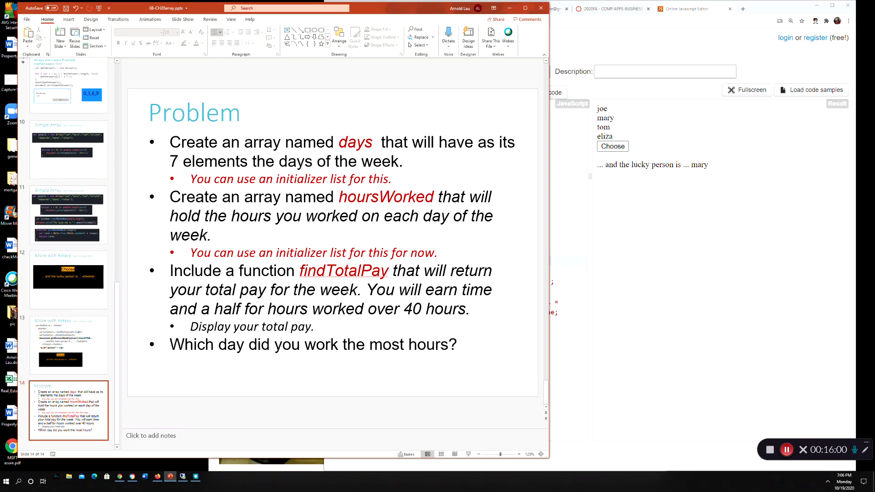
pyautogui.moveTo(724, 408)
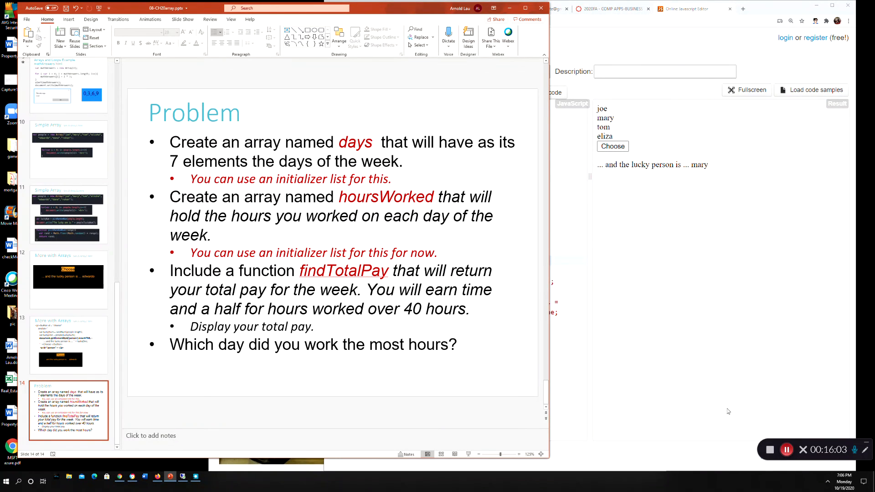
pyautogui.moveTo(770, 422)
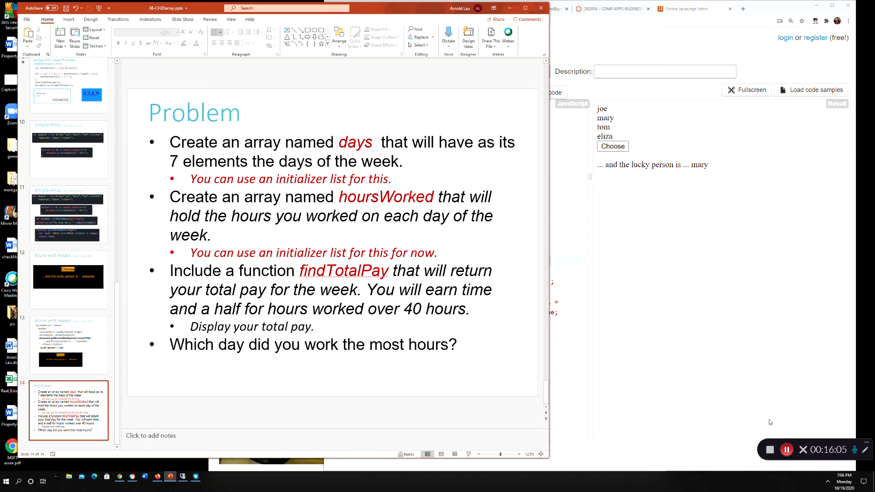